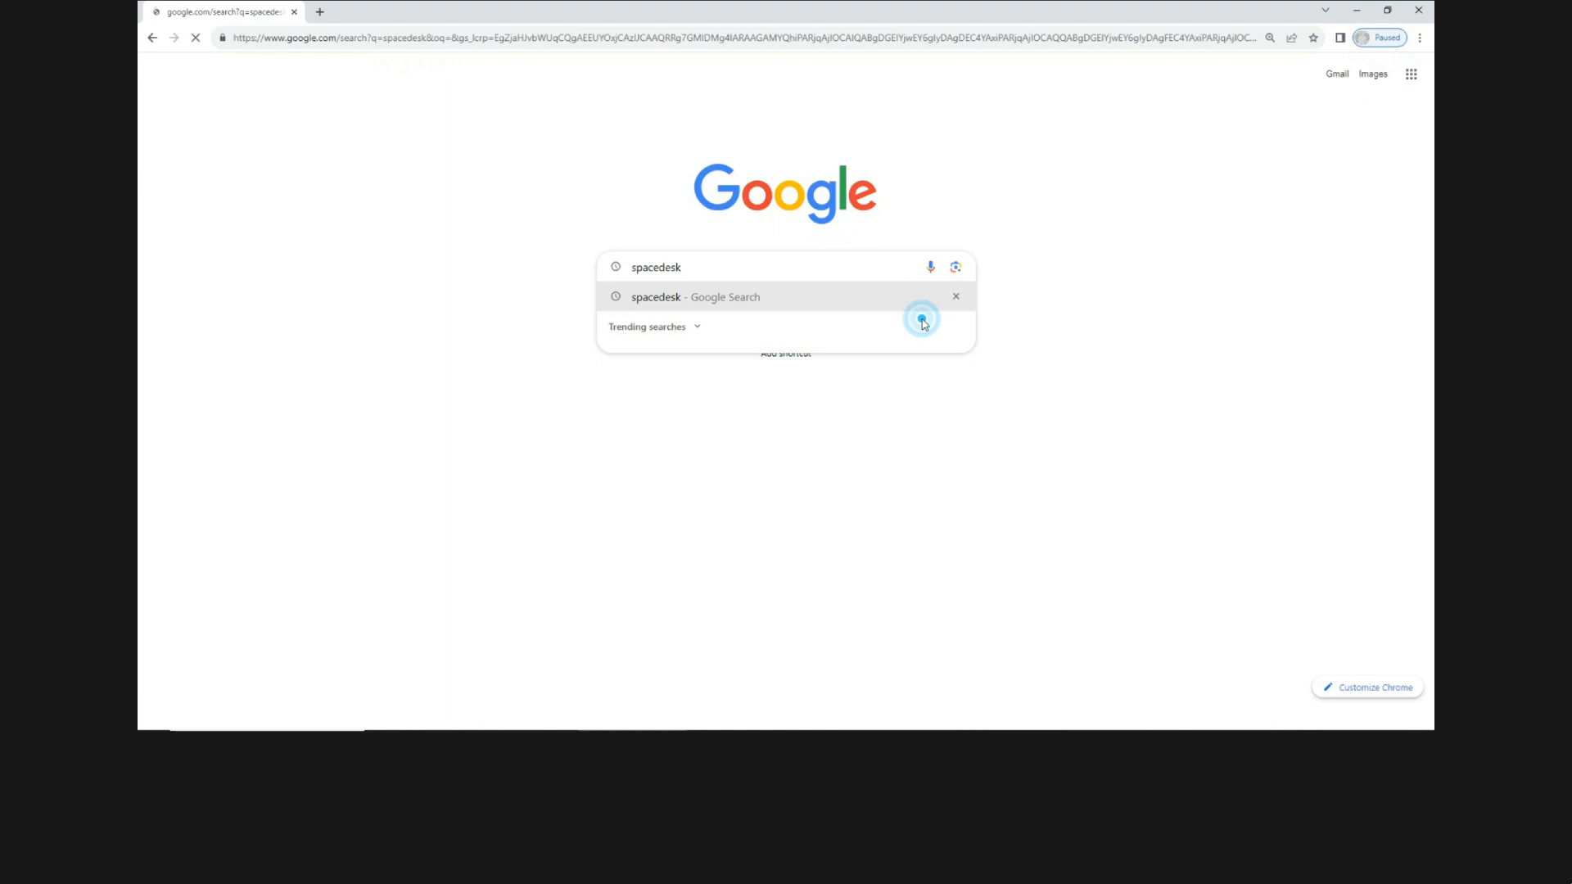
# Search Google for 'spacedesk' and open the spacedesk | Multi Monitor App result
pyautogui.click(921, 321)
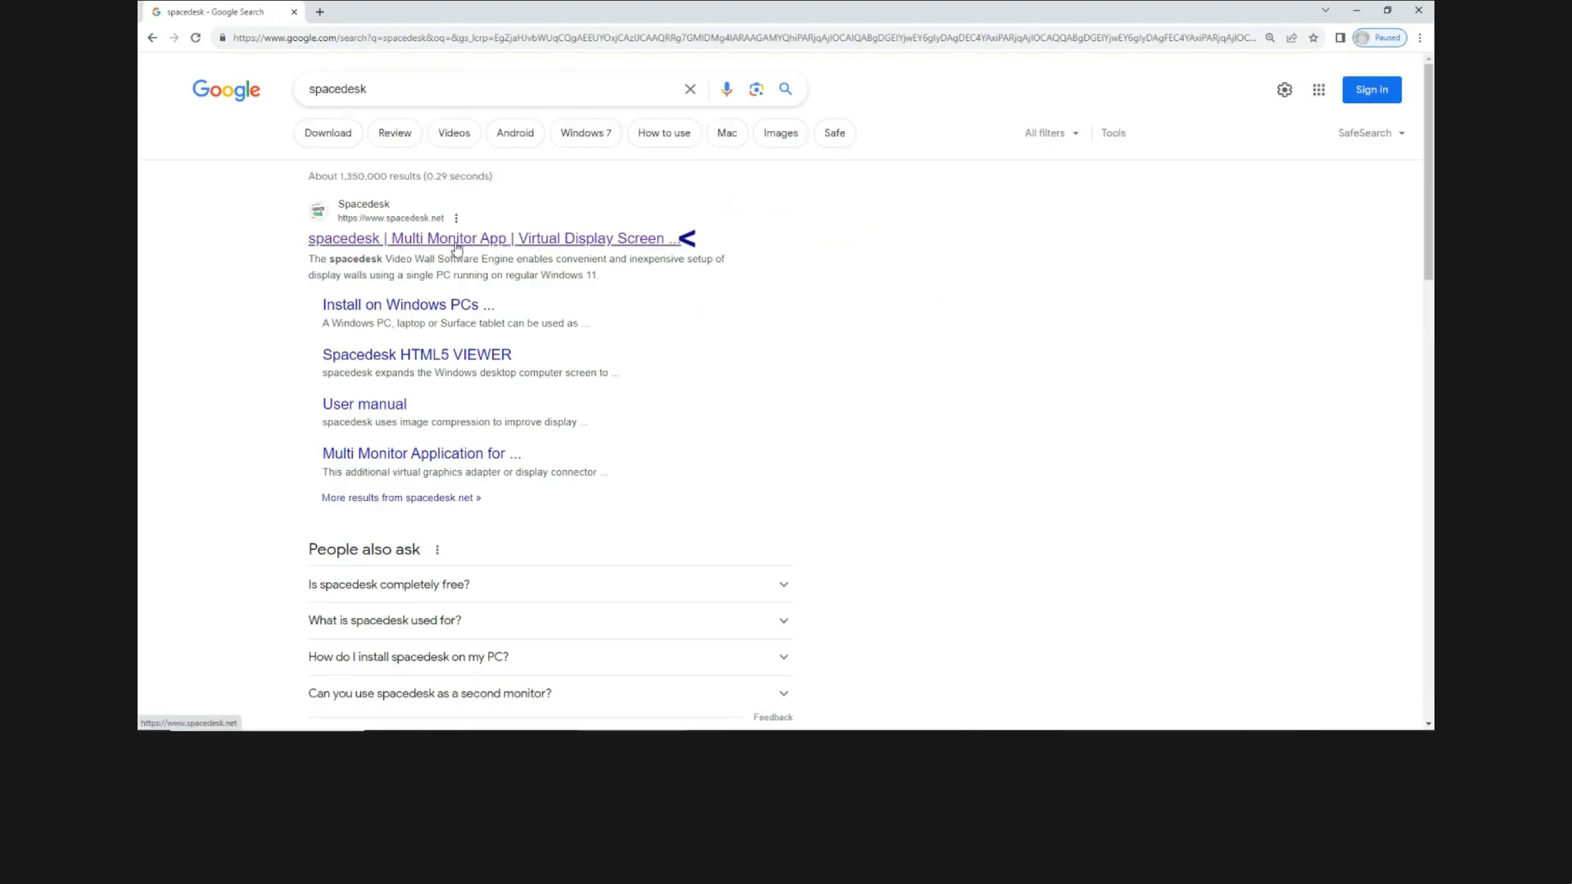
pyautogui.click(453, 242)
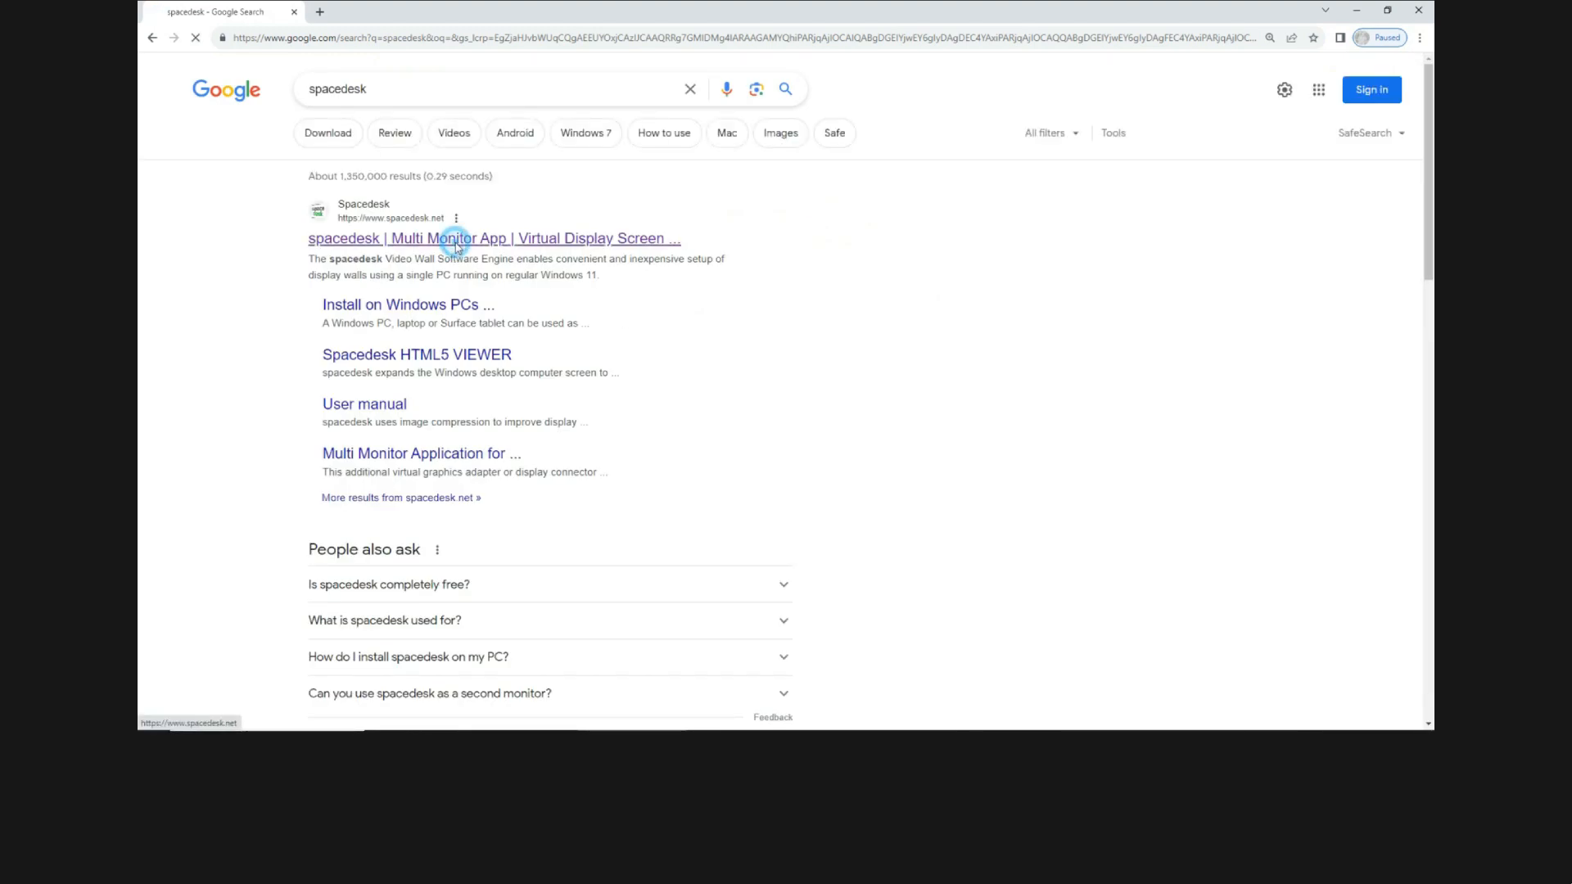
pyautogui.click(493, 238)
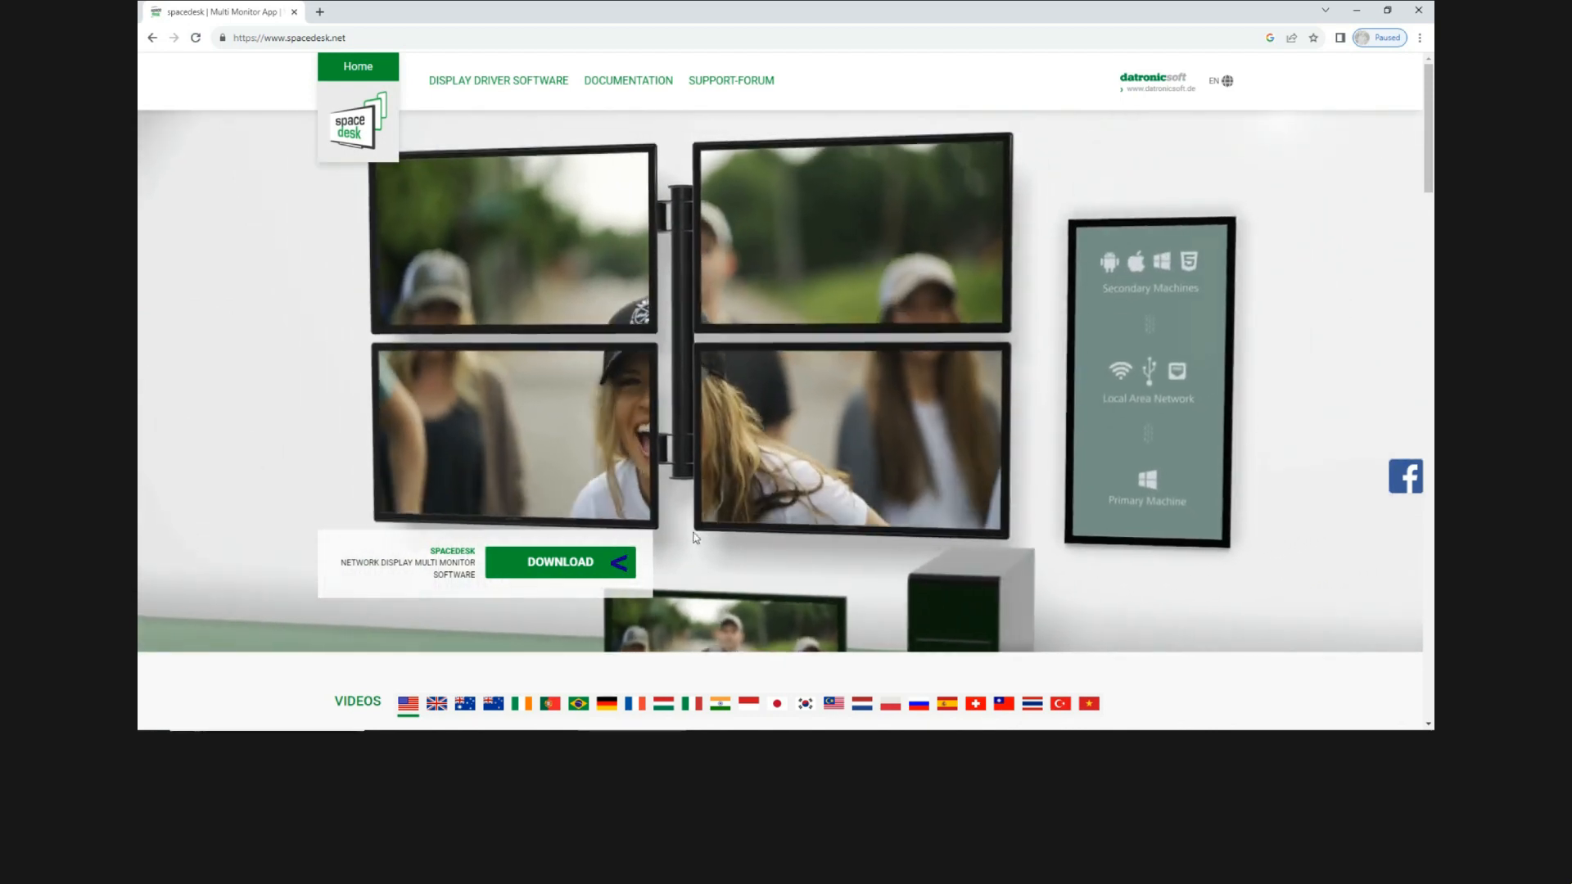
# Go to the site's download section and scroll to the SPACEDESK DRIVER SOFTWARE list
pyautogui.click(560, 561)
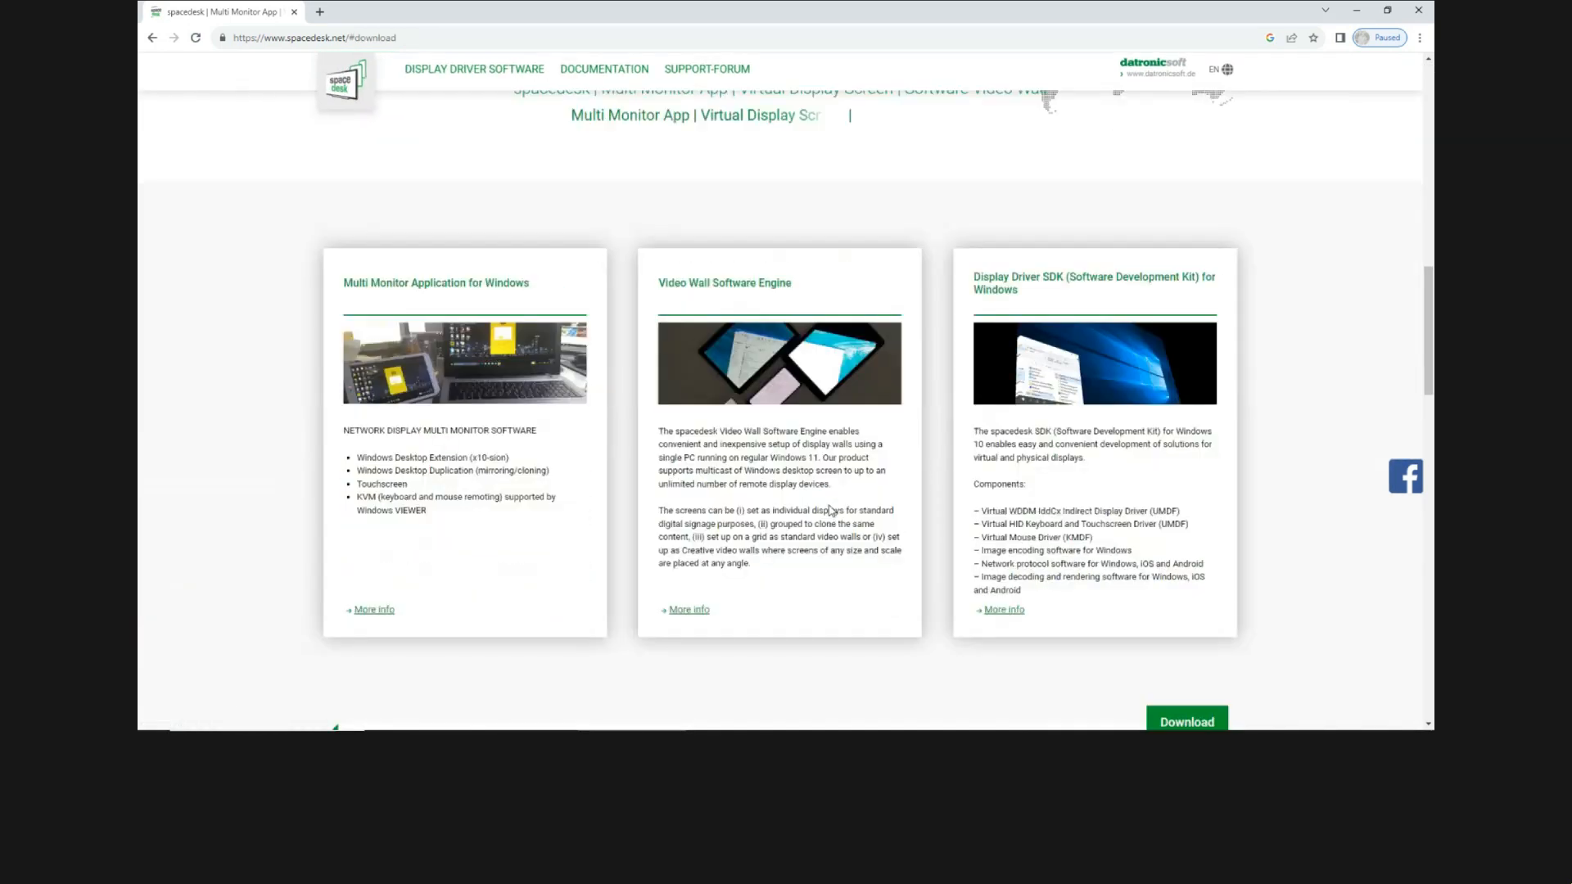
pyautogui.scroll(-3)
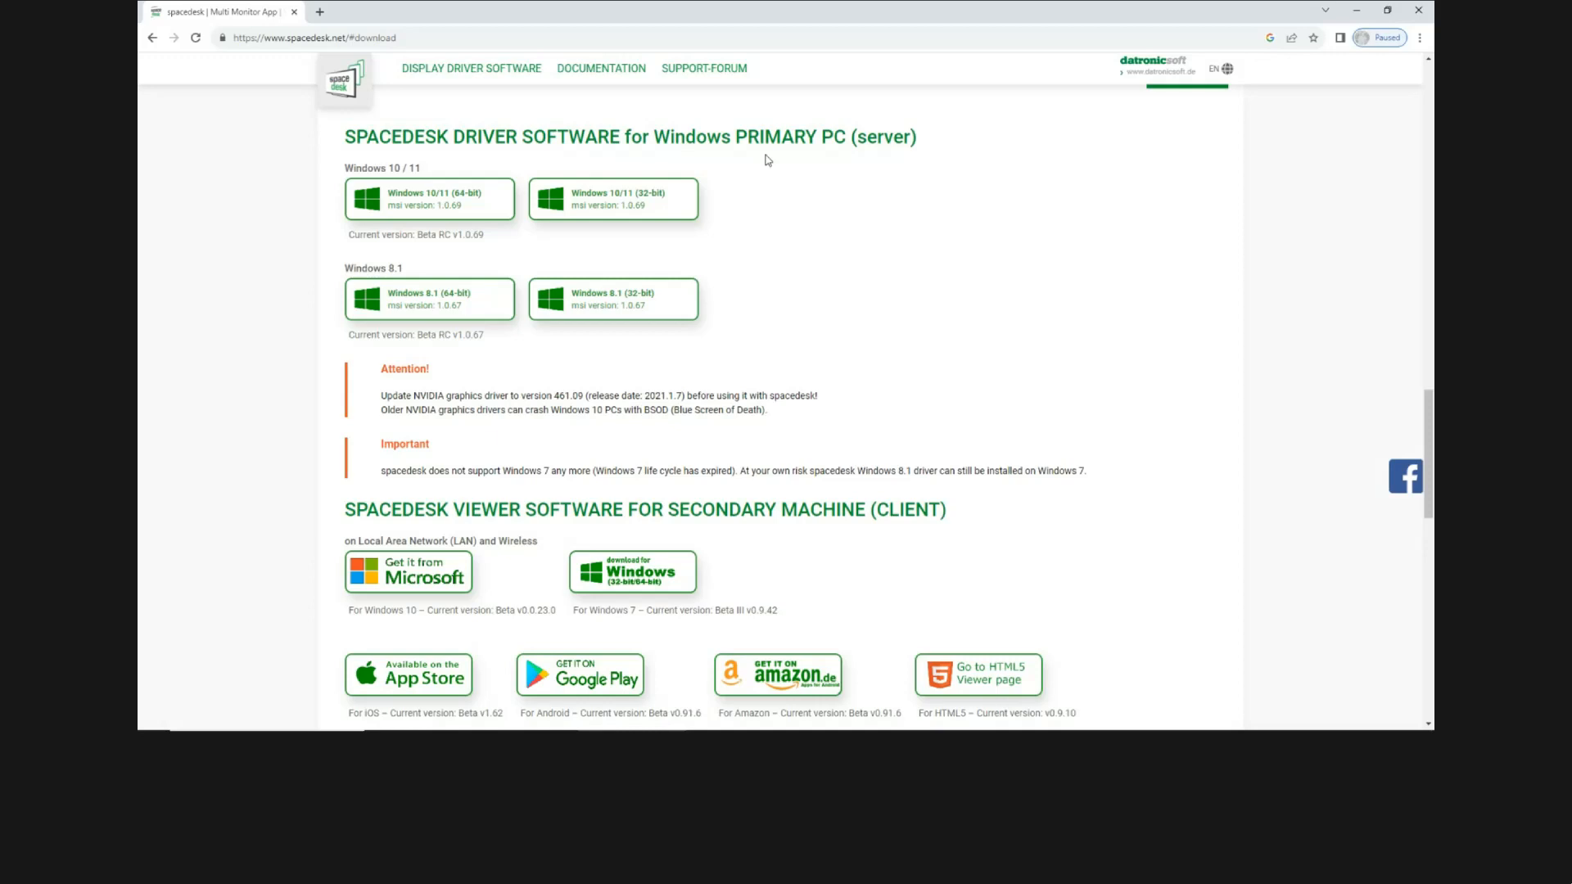
pyautogui.moveTo(635, 494)
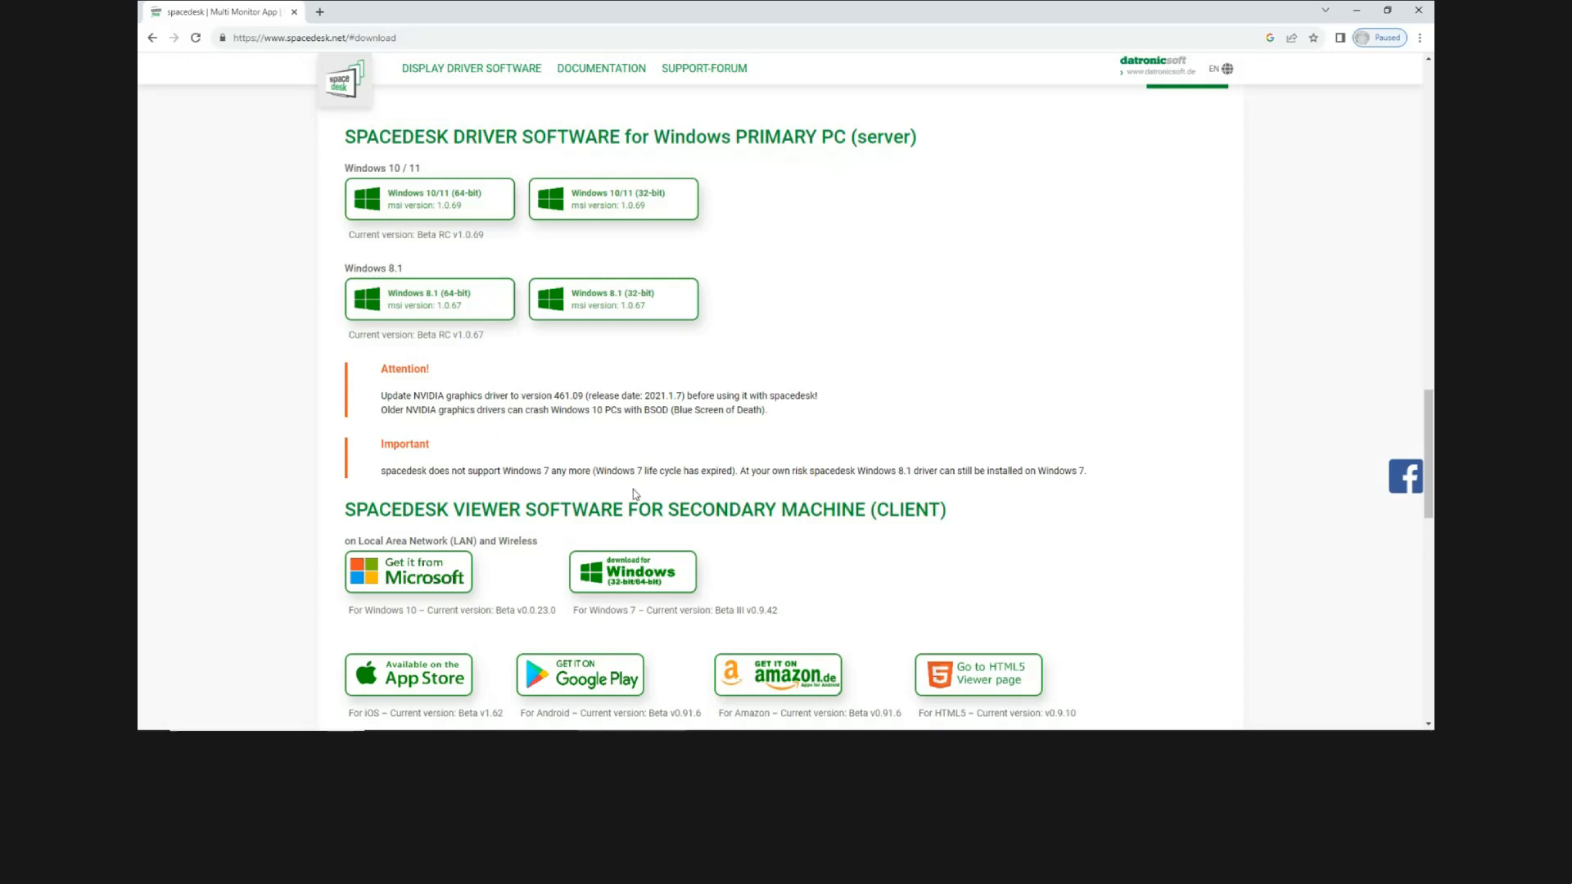
pyautogui.moveTo(612, 514)
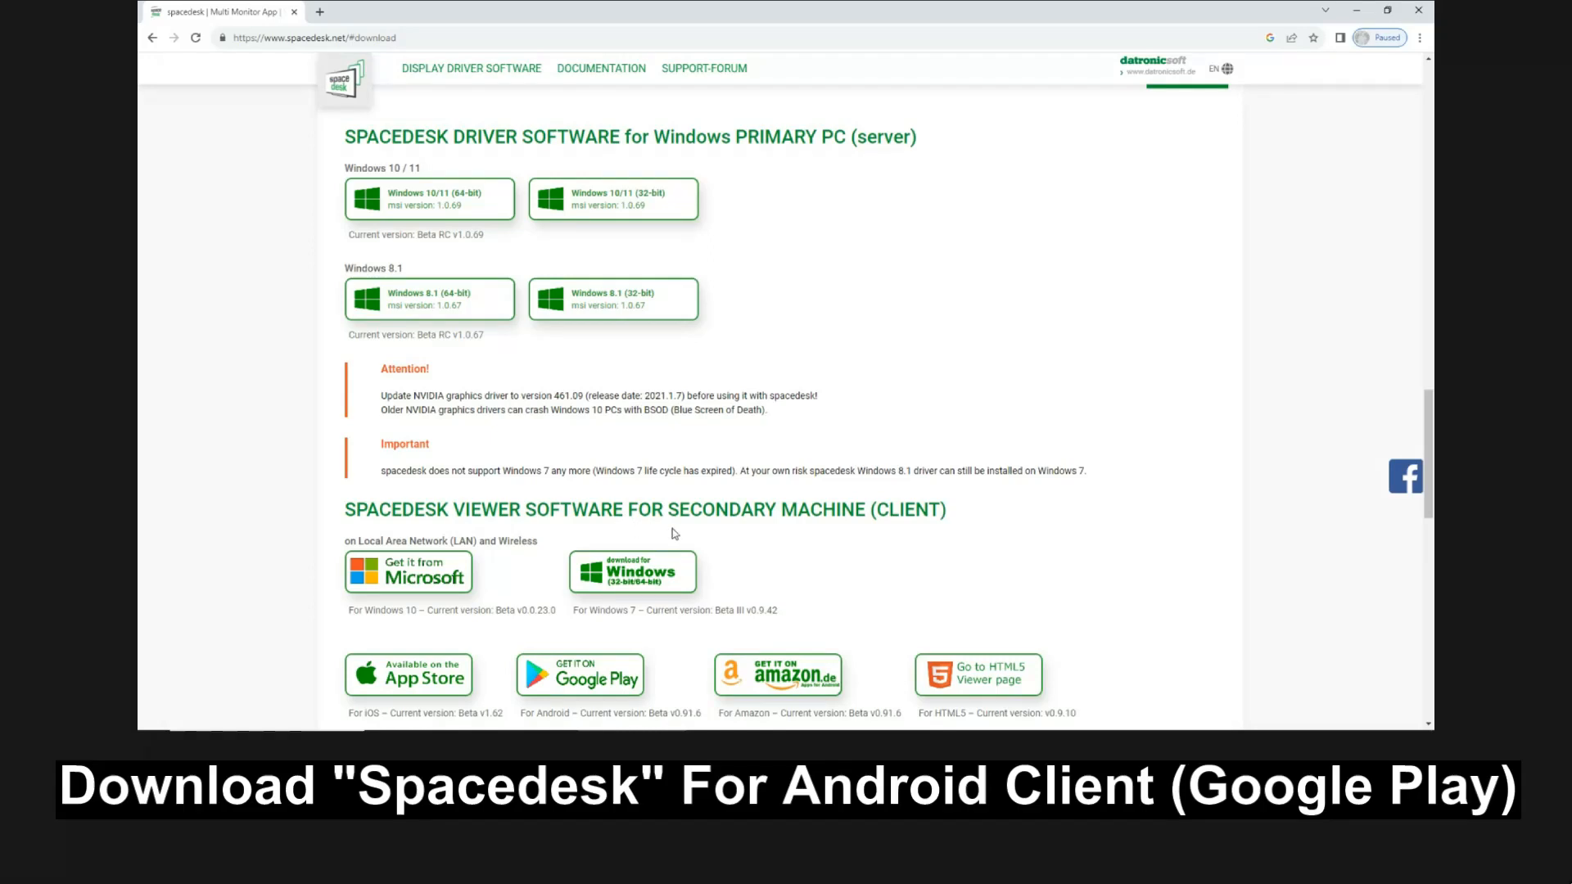
pyautogui.moveTo(787, 539)
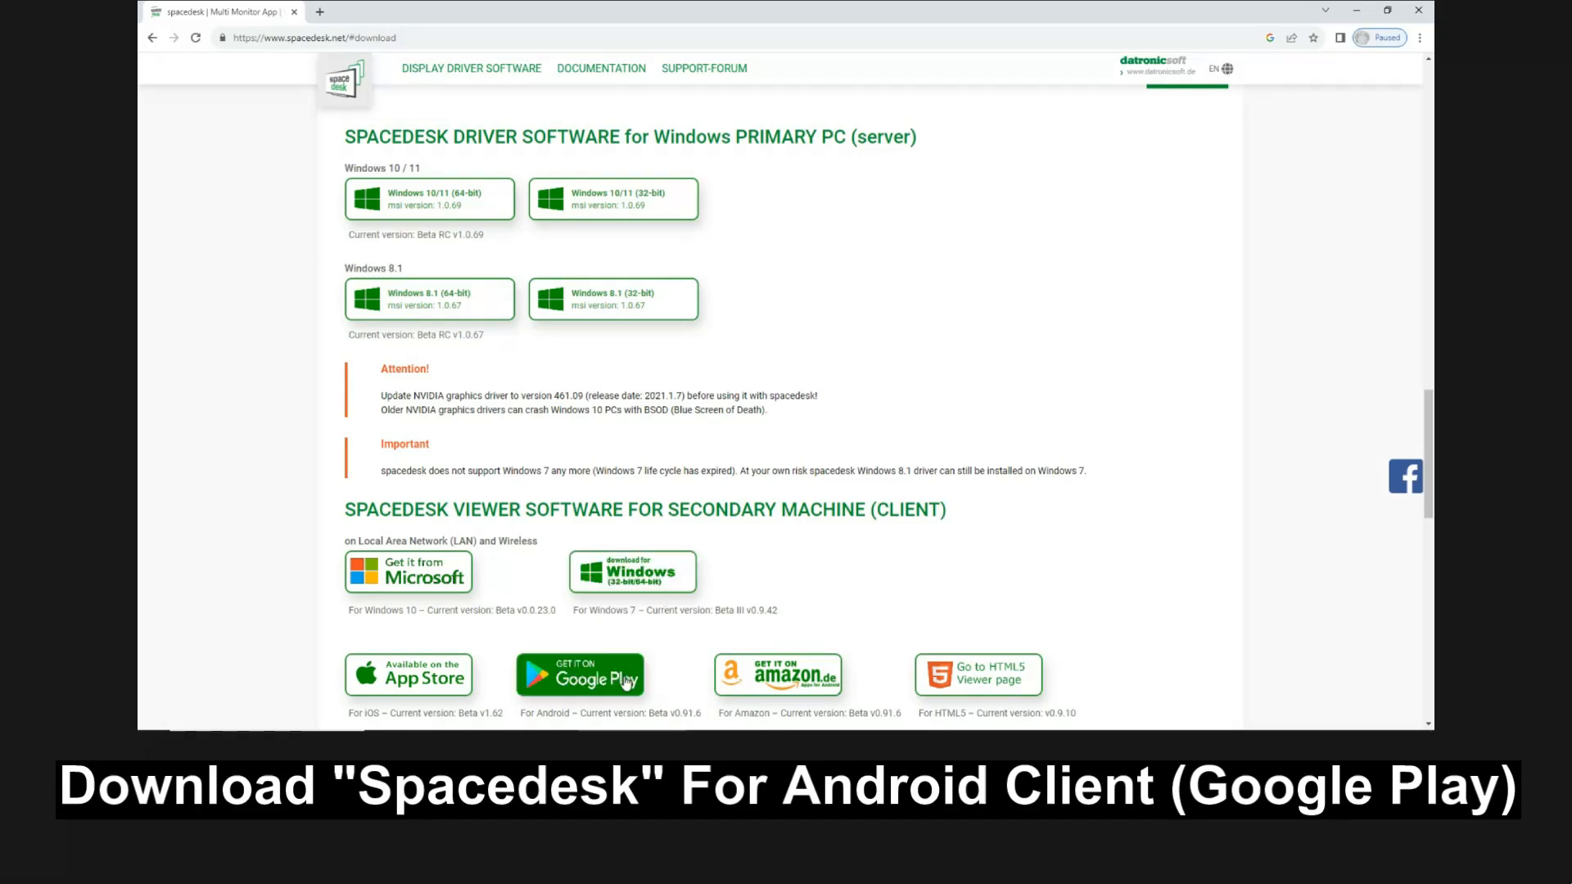
pyautogui.moveTo(580, 674)
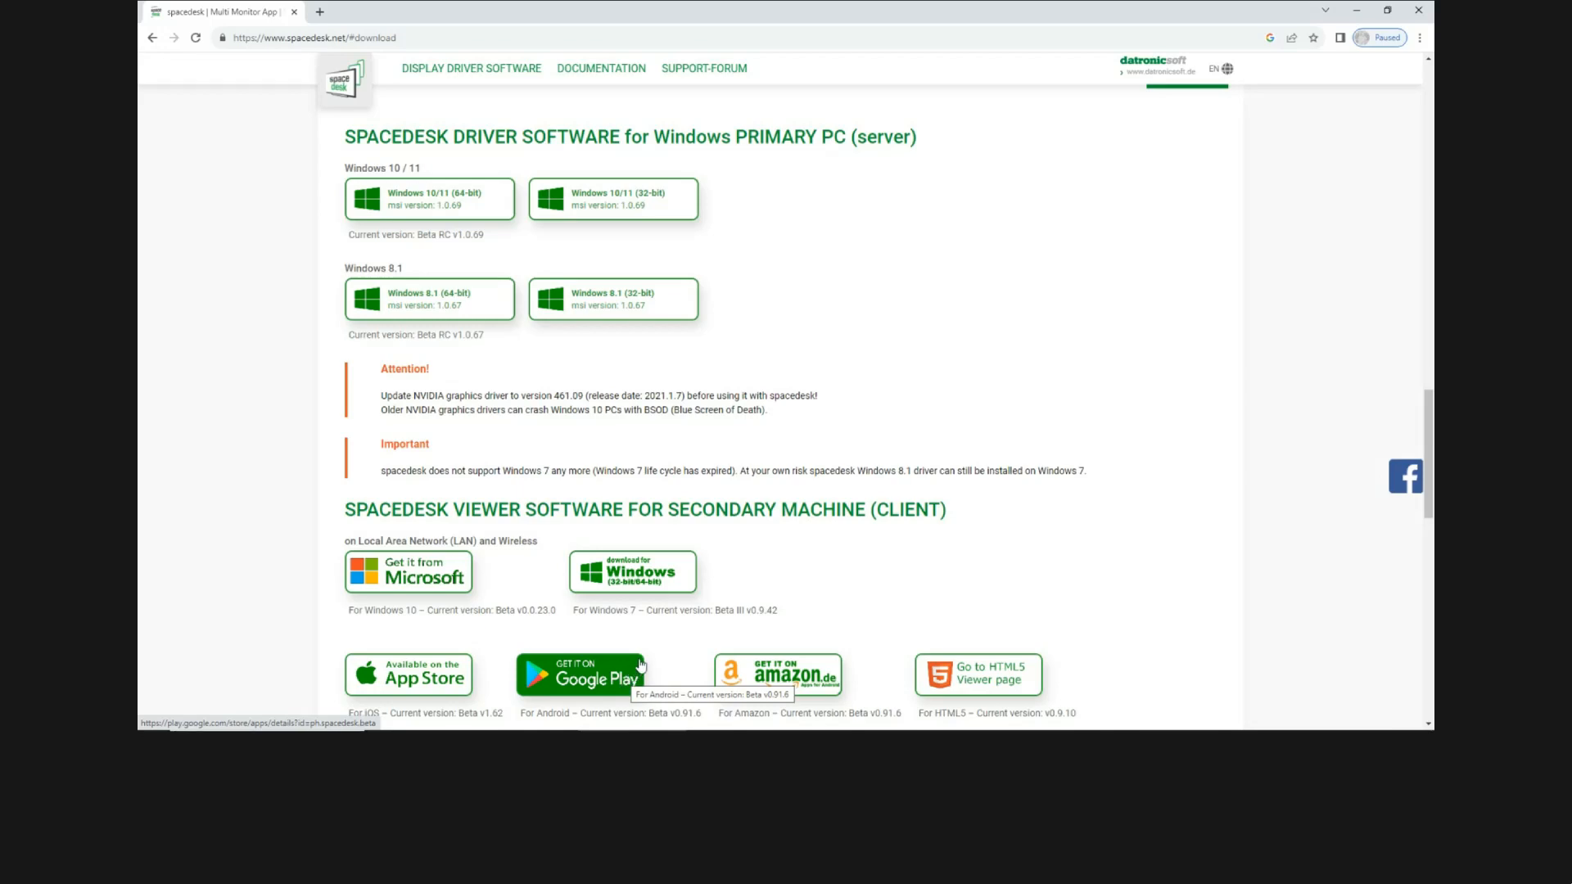
pyautogui.moveTo(886, 608)
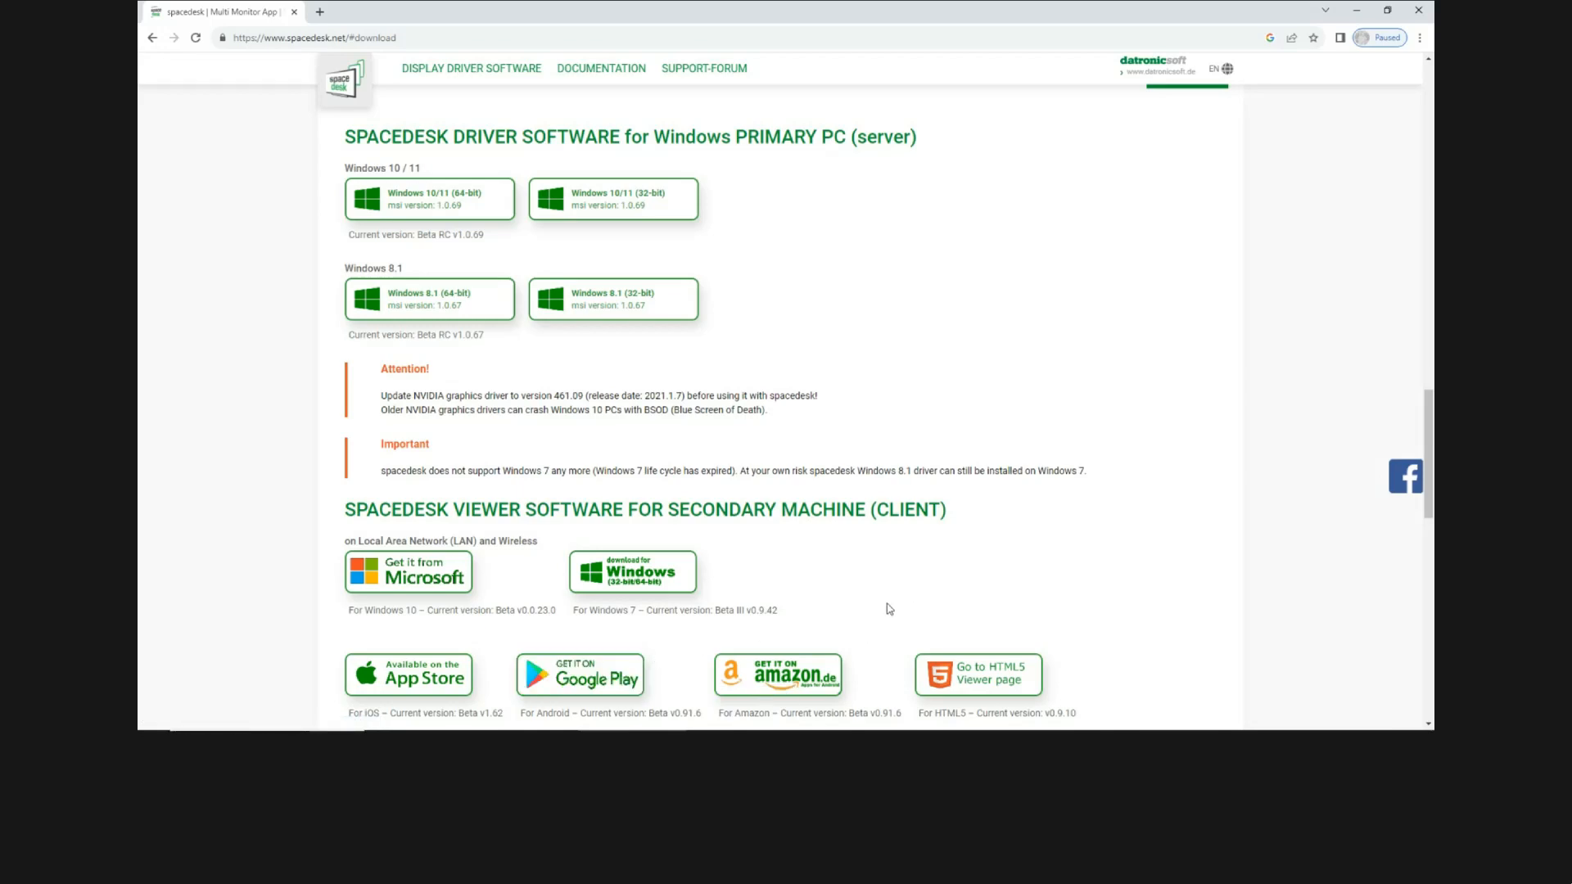
pyautogui.moveTo(579, 673)
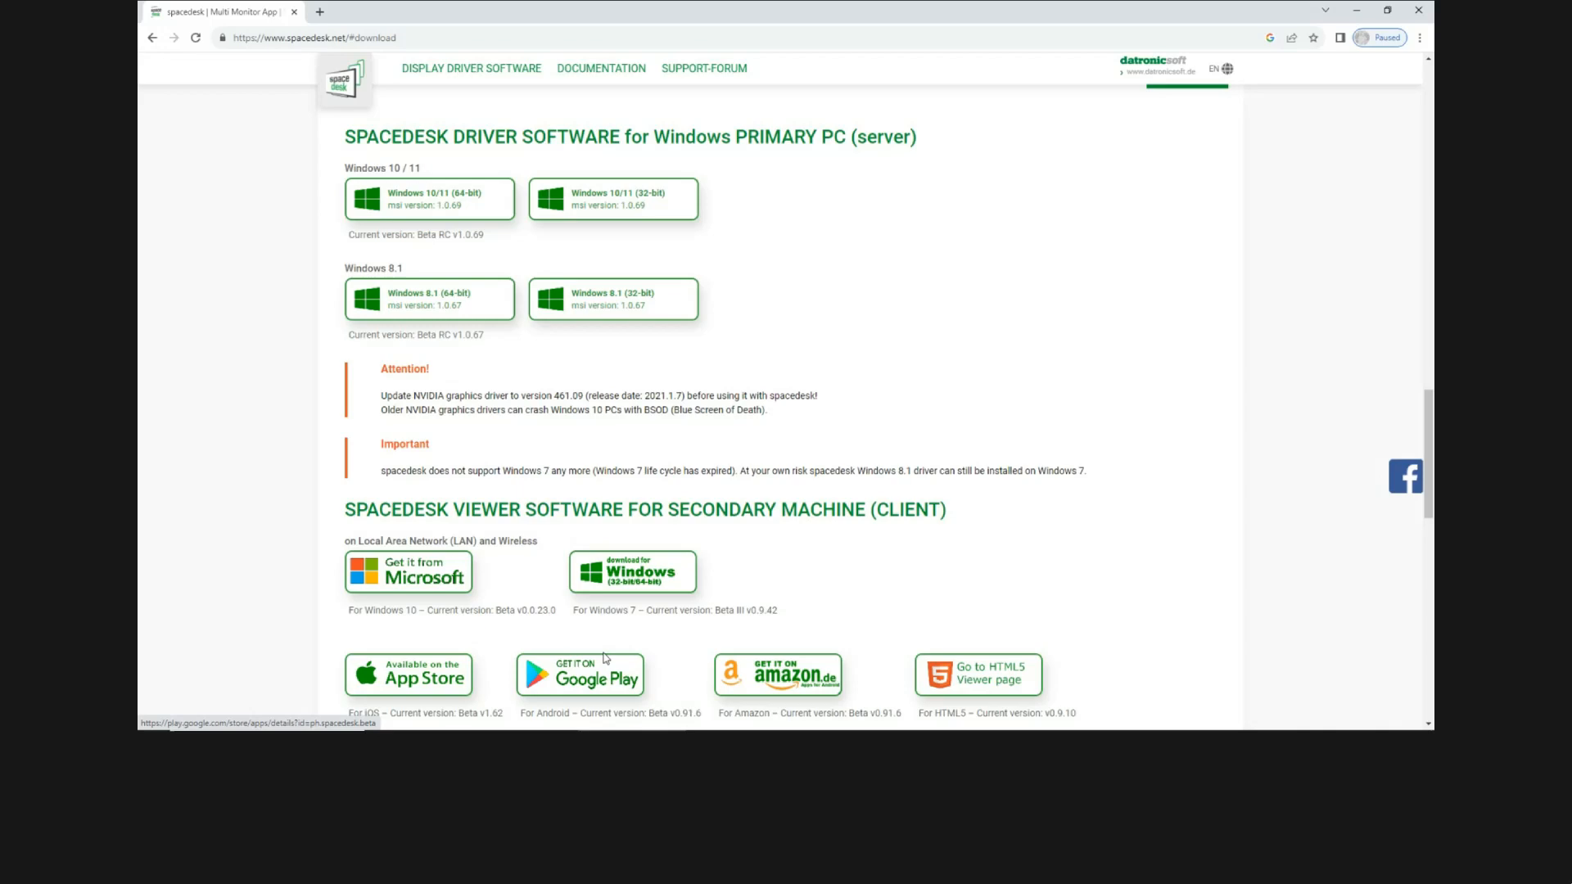
pyautogui.moveTo(848, 280)
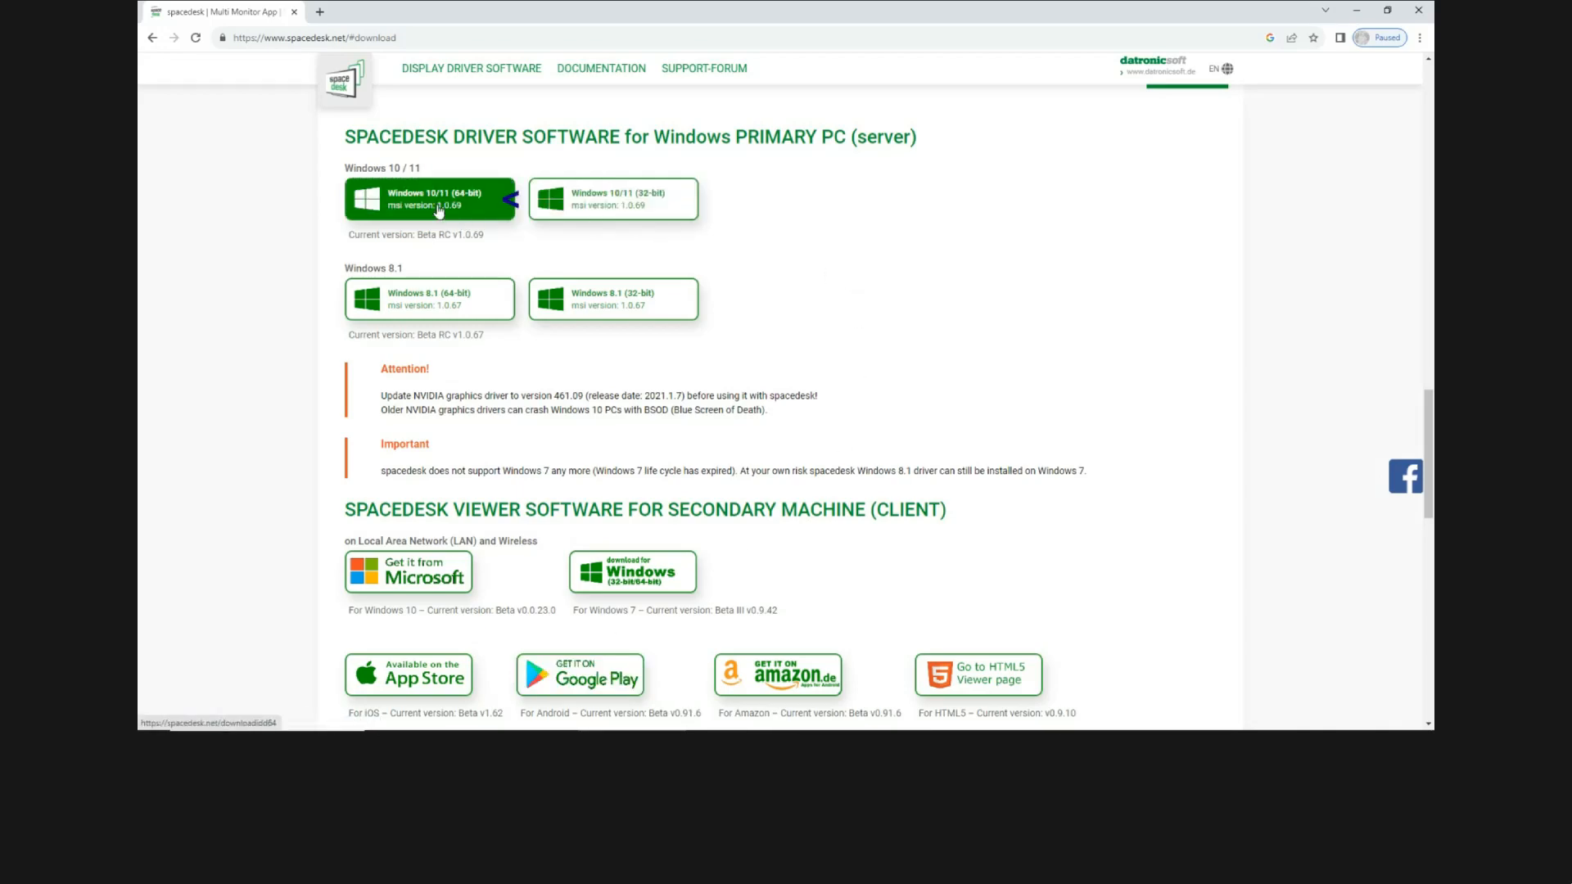
pyautogui.moveTo(436, 210)
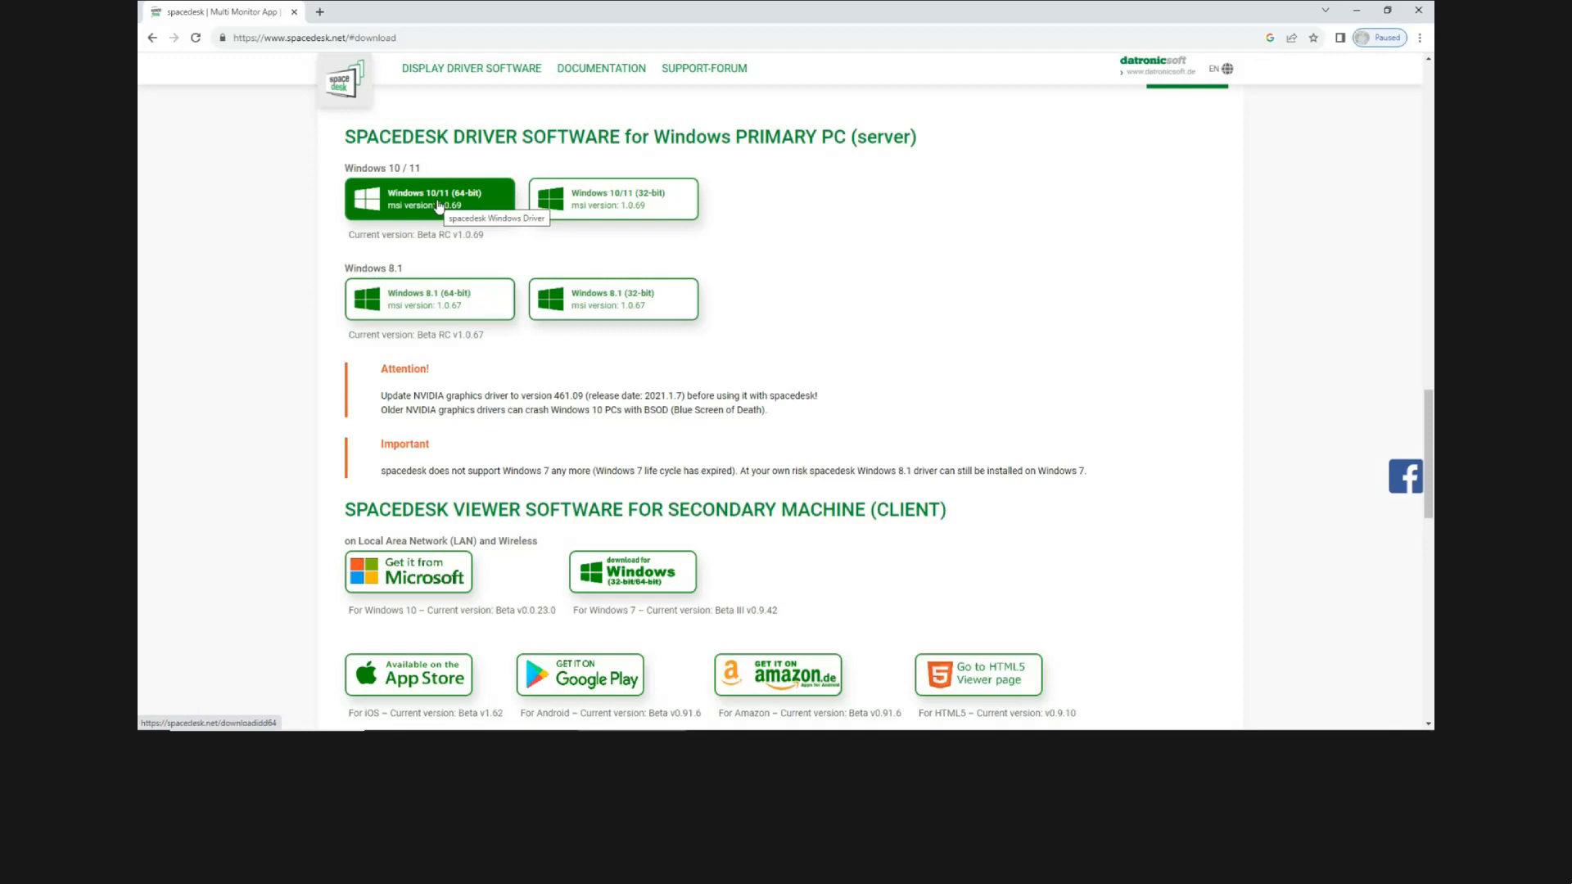
# Download the Windows 10/11 (64-bit) driver msi installer
pyautogui.click(429, 198)
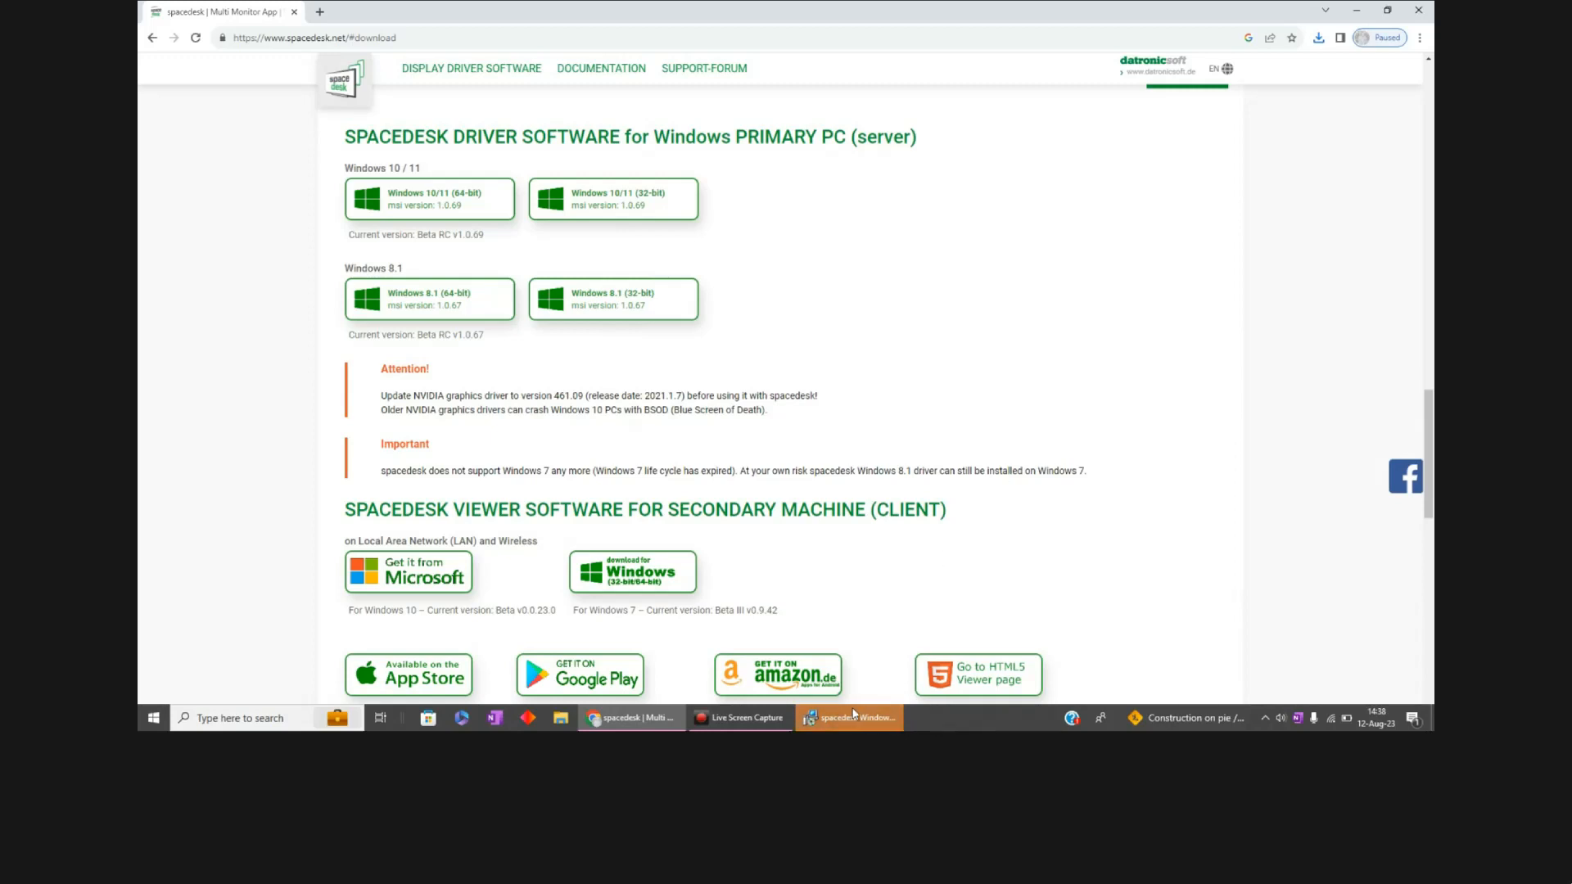
# Accept the license terms and keep the default destination folder in the setup wizard
pyautogui.click(847, 717)
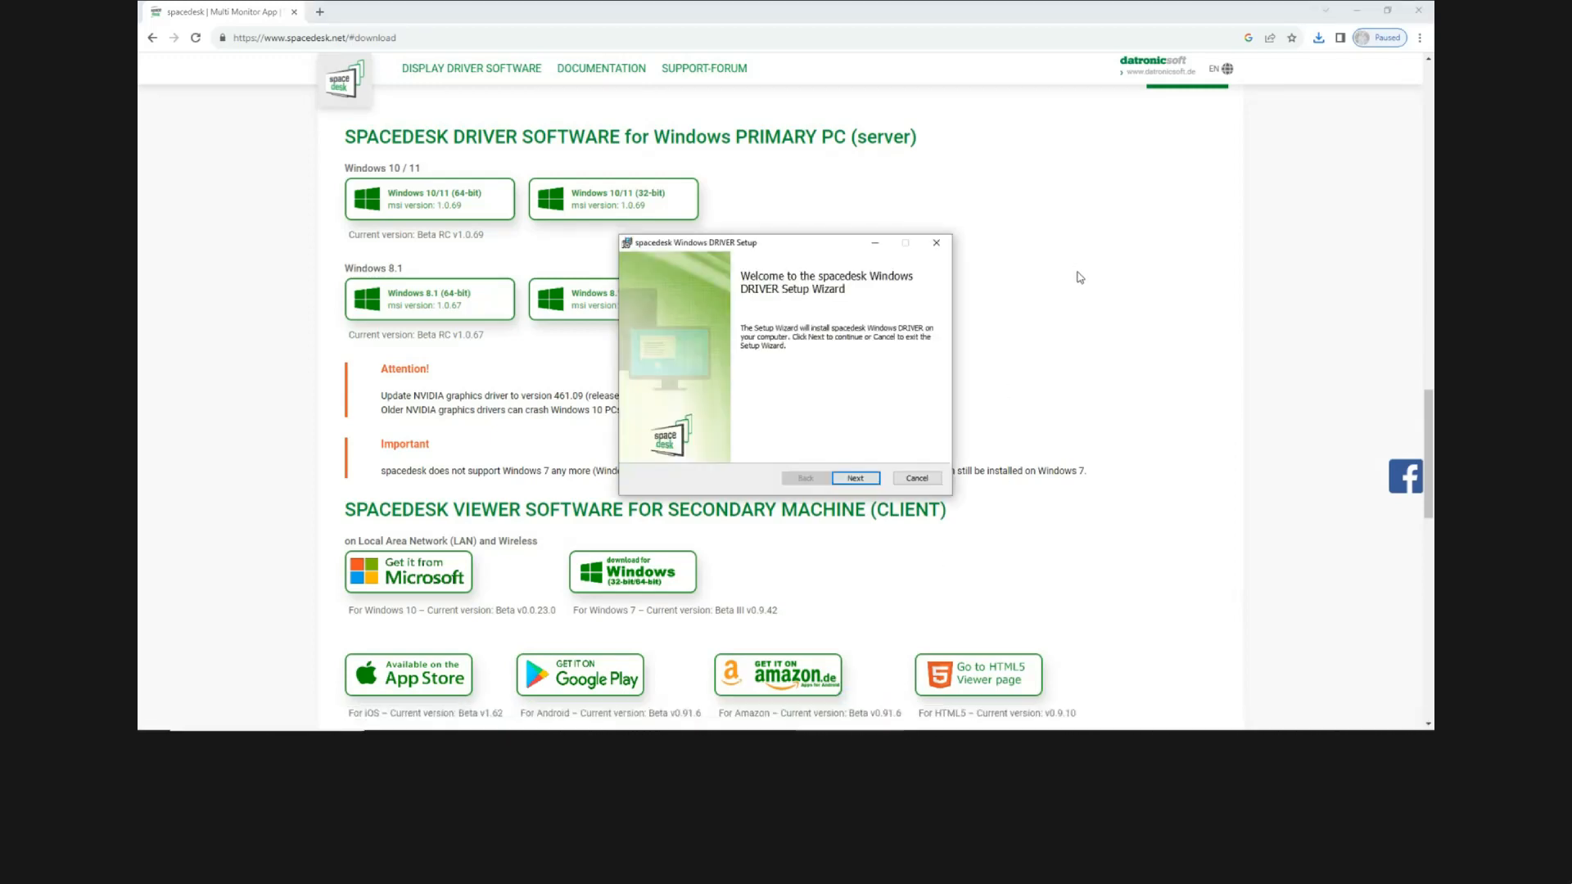
pyautogui.moveTo(1031, 381)
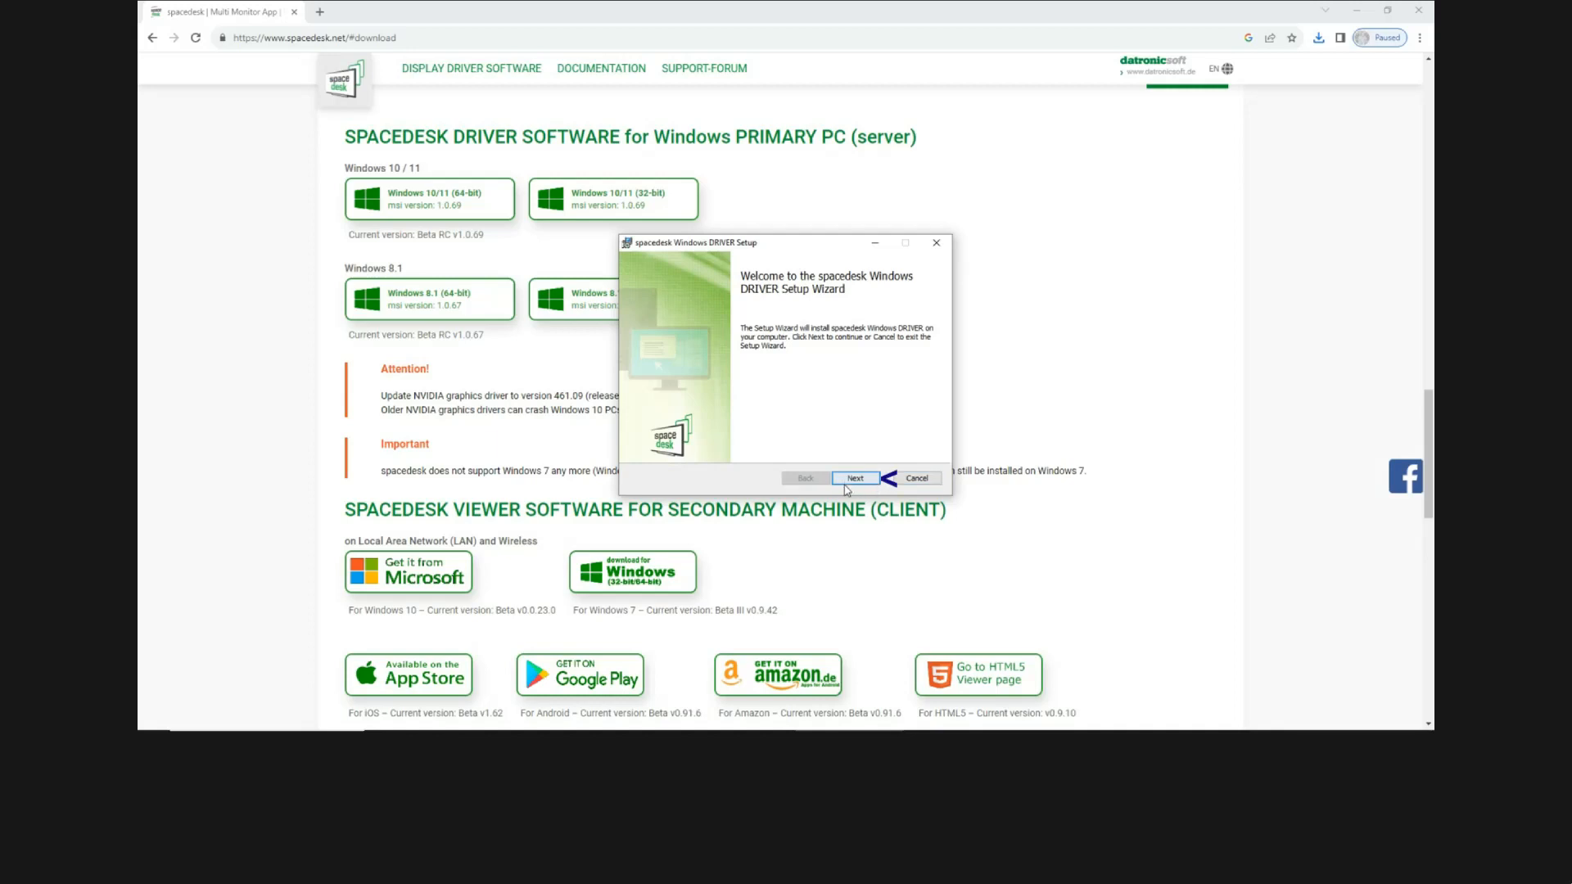
pyautogui.click(853, 478)
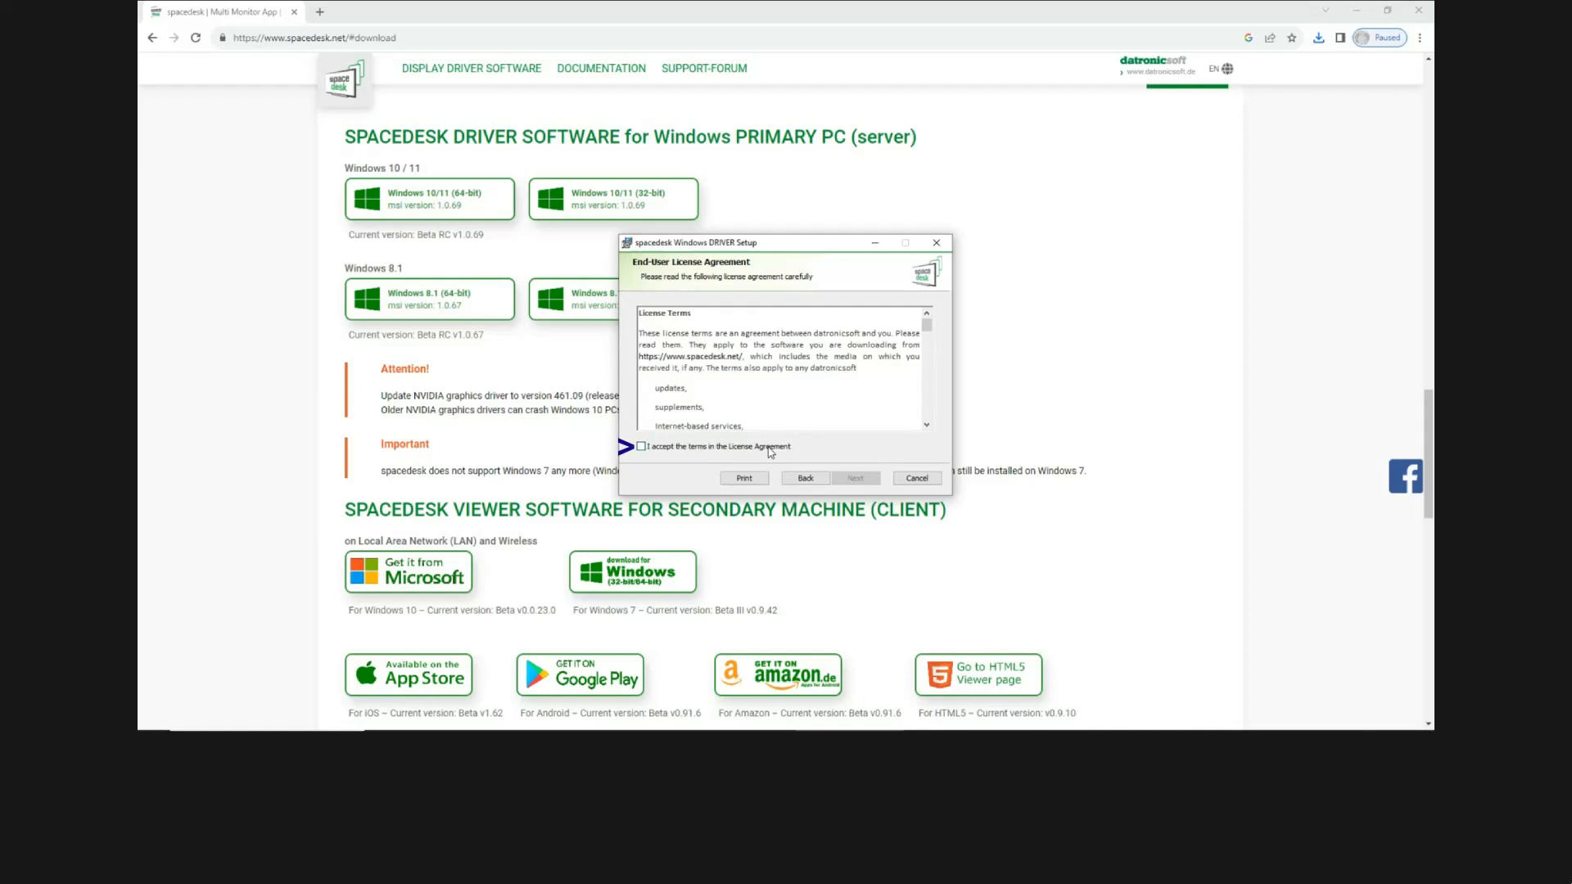
pyautogui.click(640, 446)
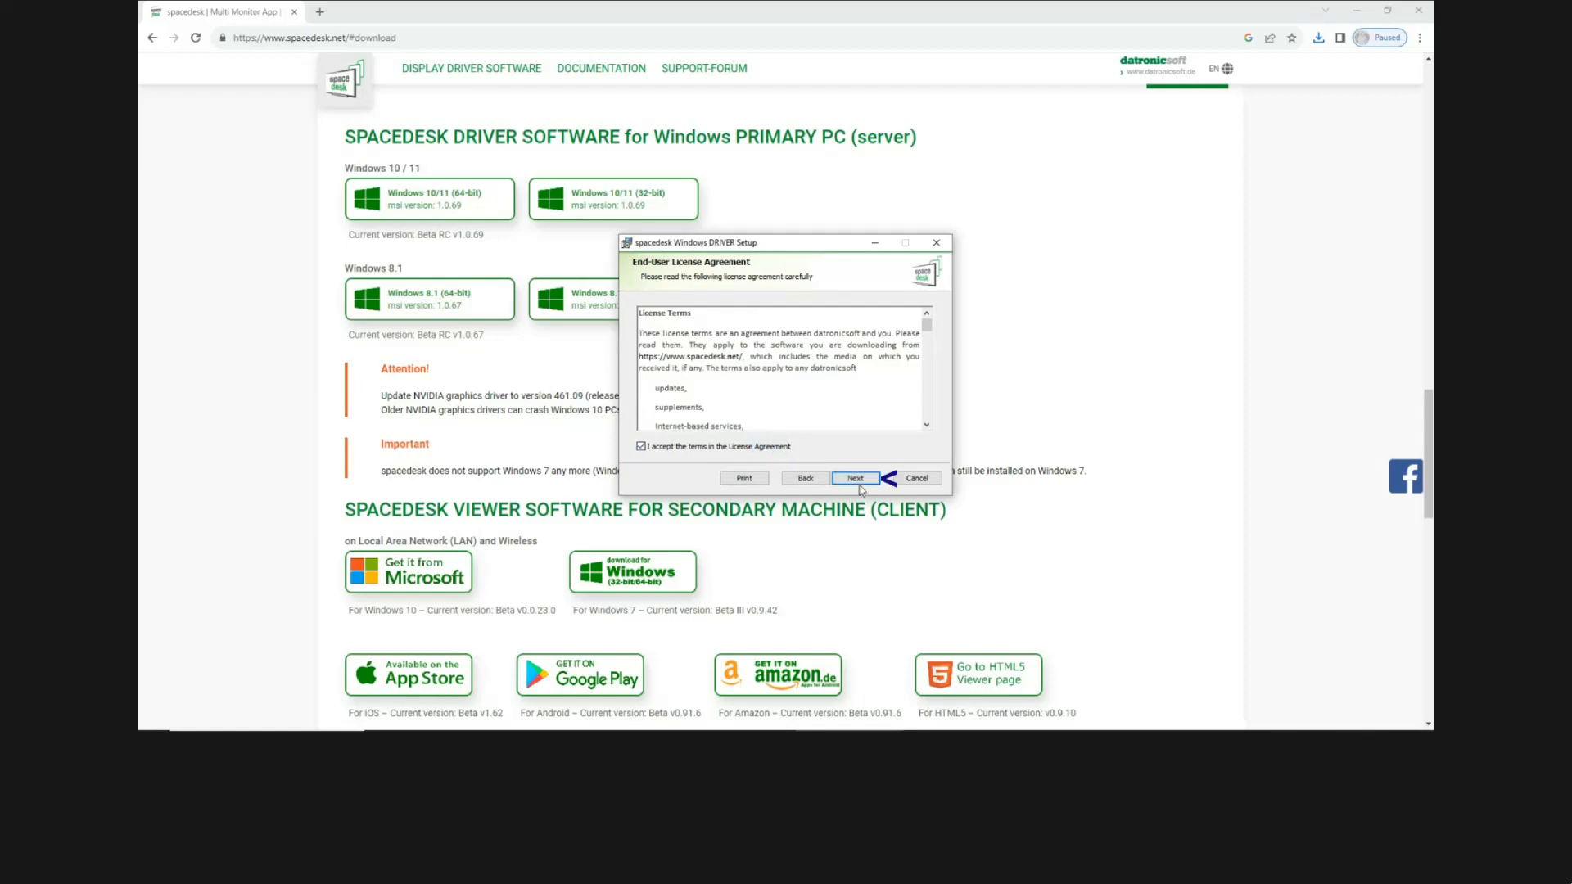
pyautogui.click(854, 478)
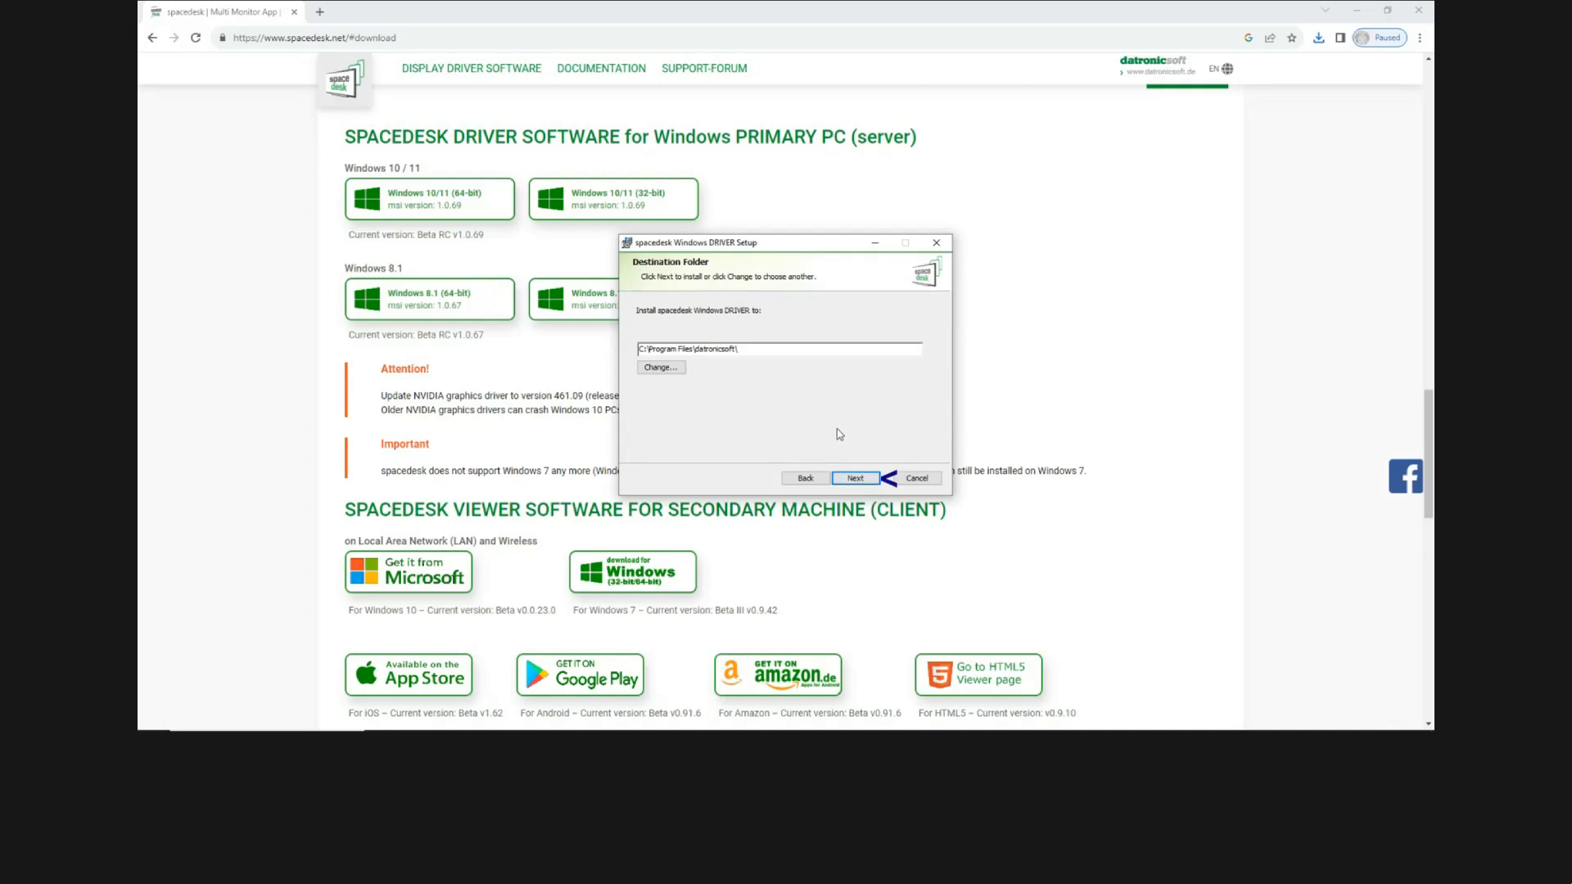
pyautogui.click(854, 478)
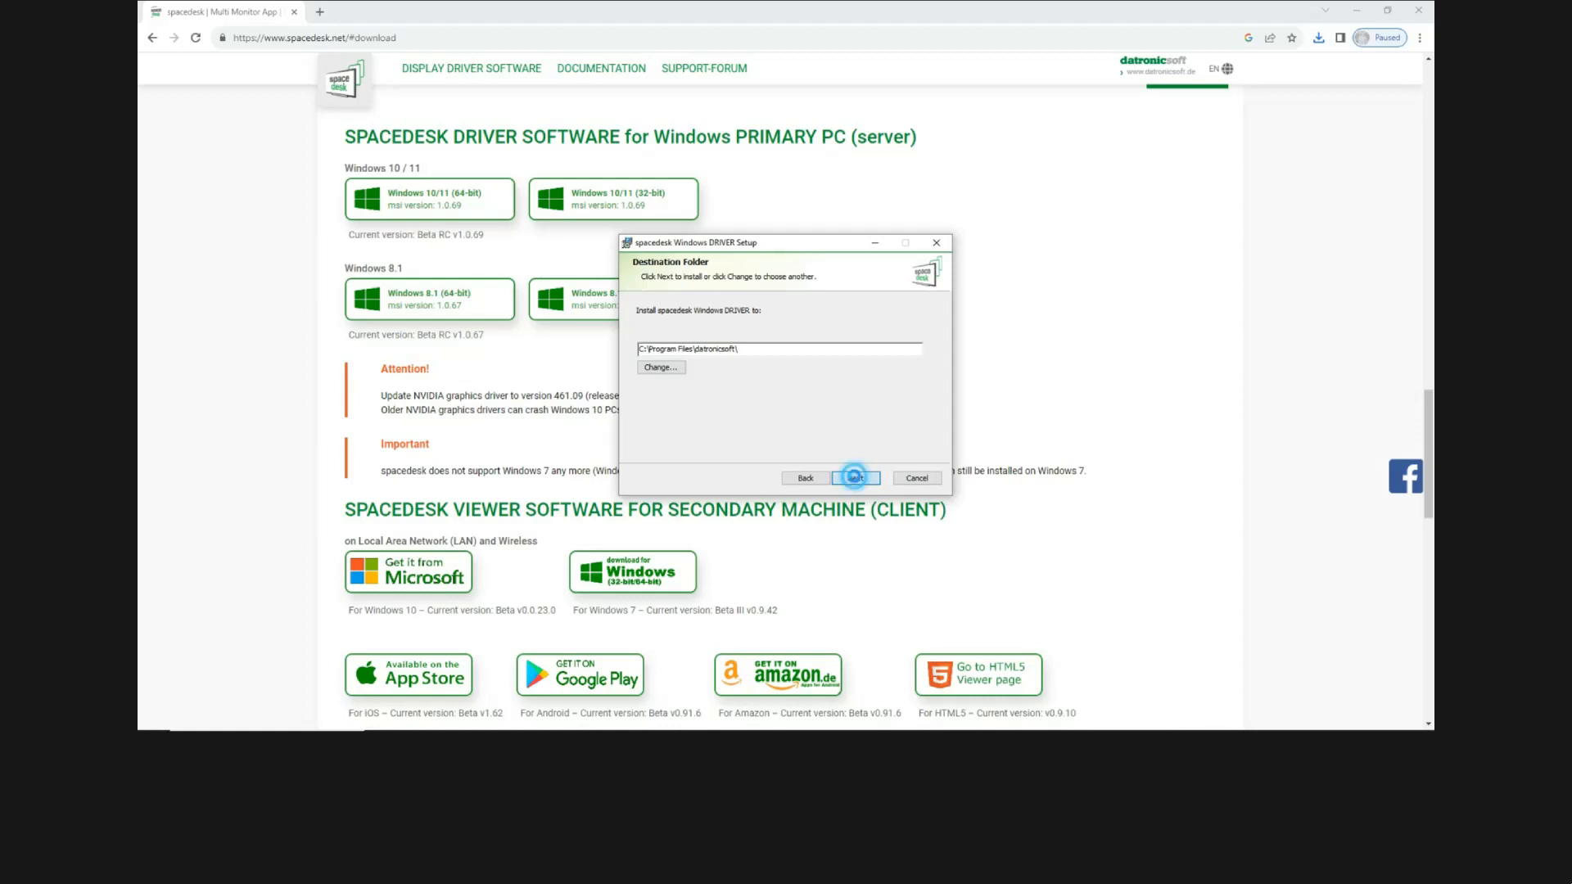
pyautogui.click(853, 477)
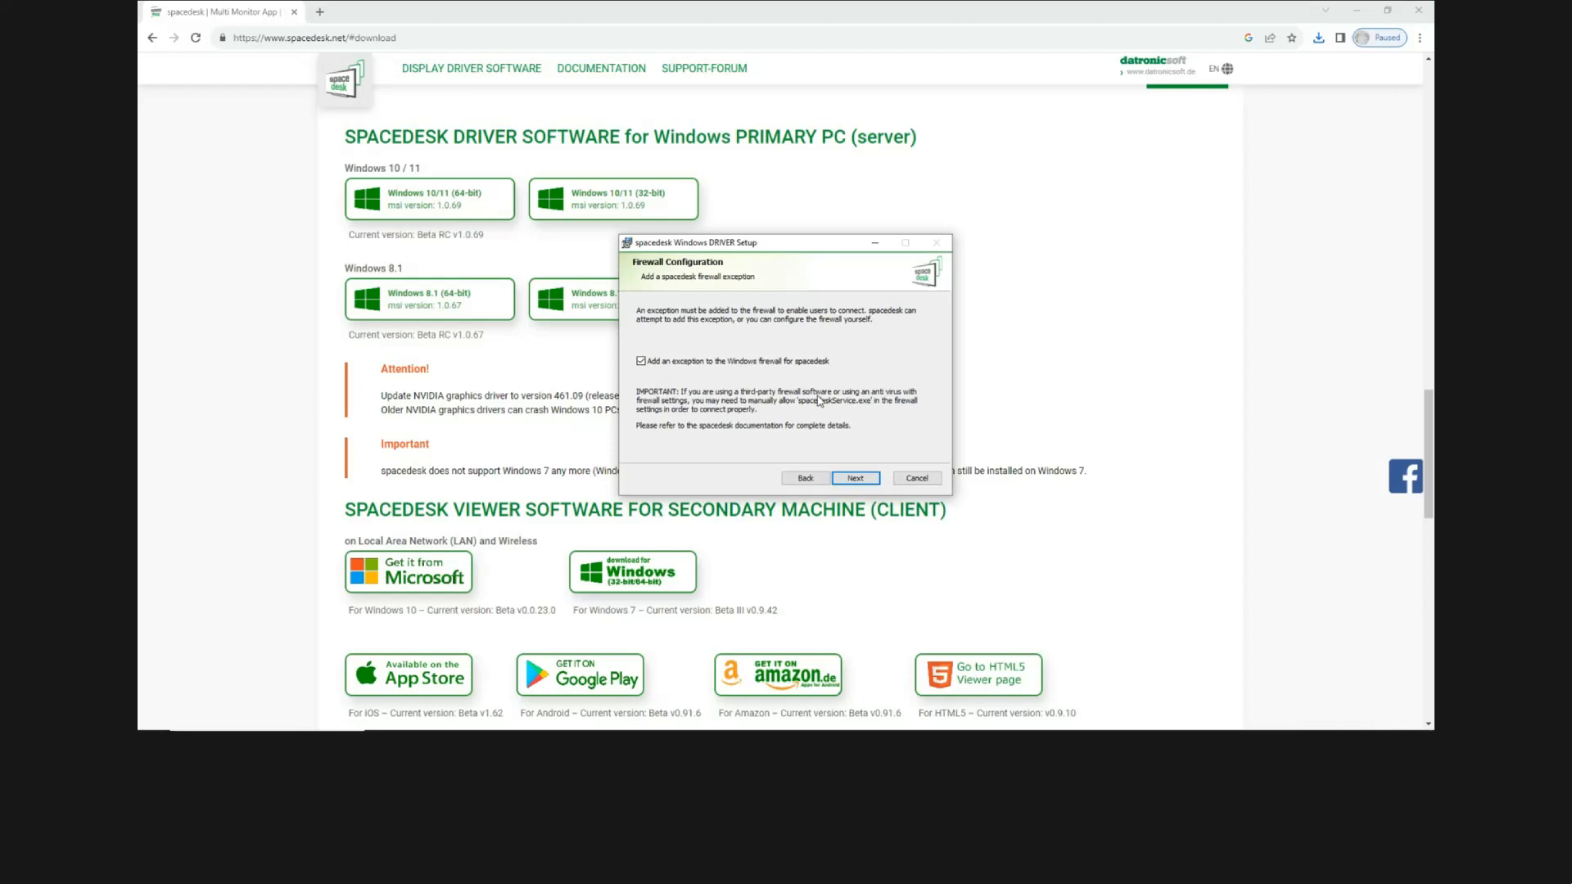
pyautogui.moveTo(831, 418)
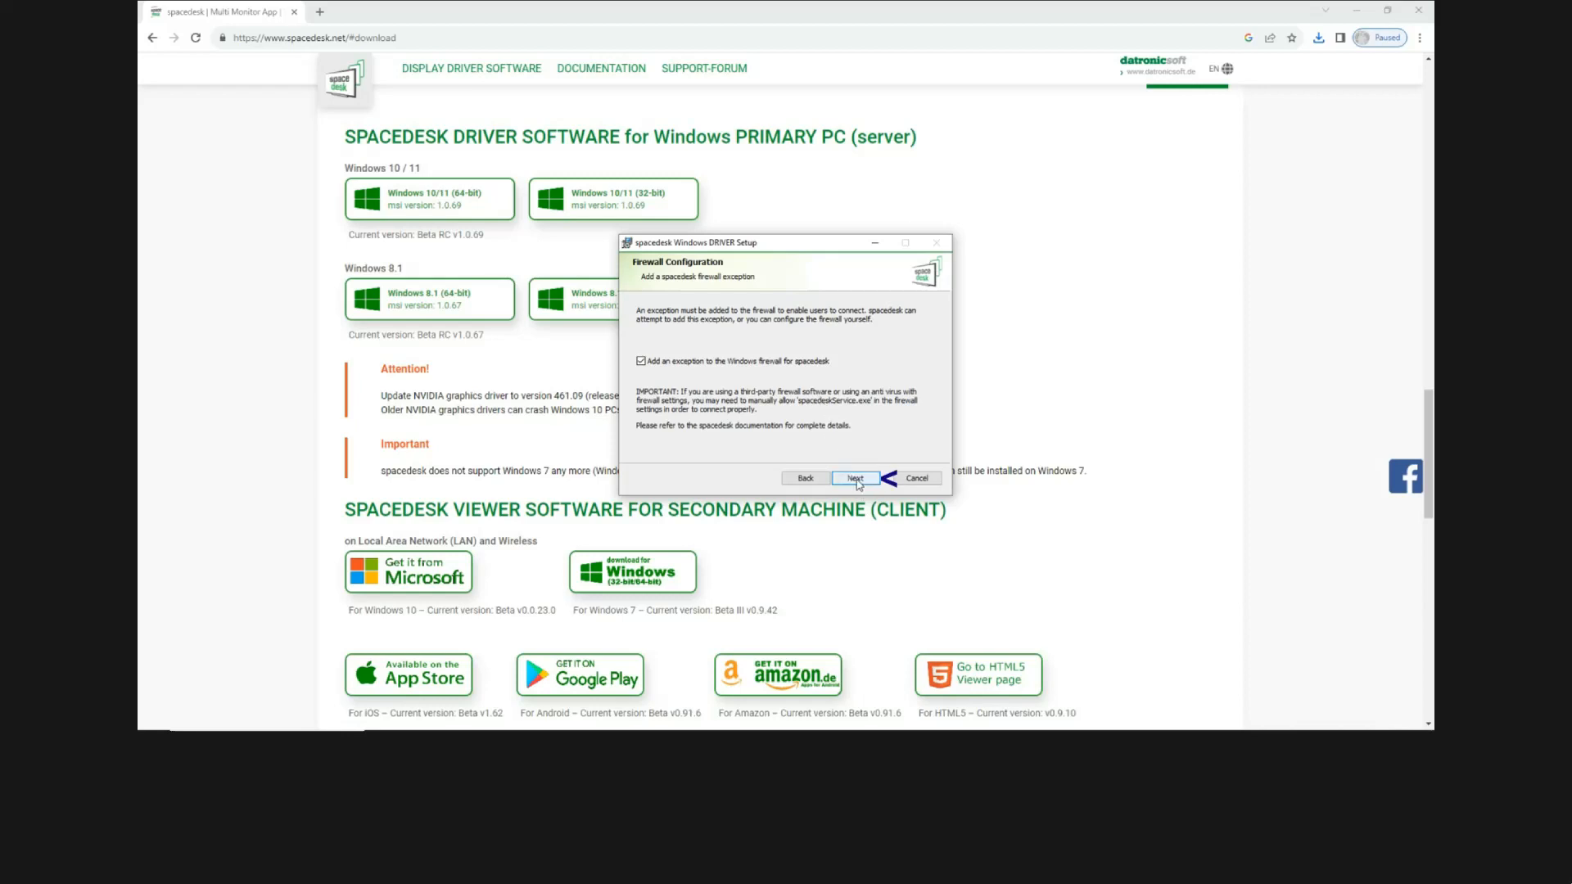
# Keep 'Add an exception to the Windows firewall' checked and start the installation
pyautogui.click(853, 477)
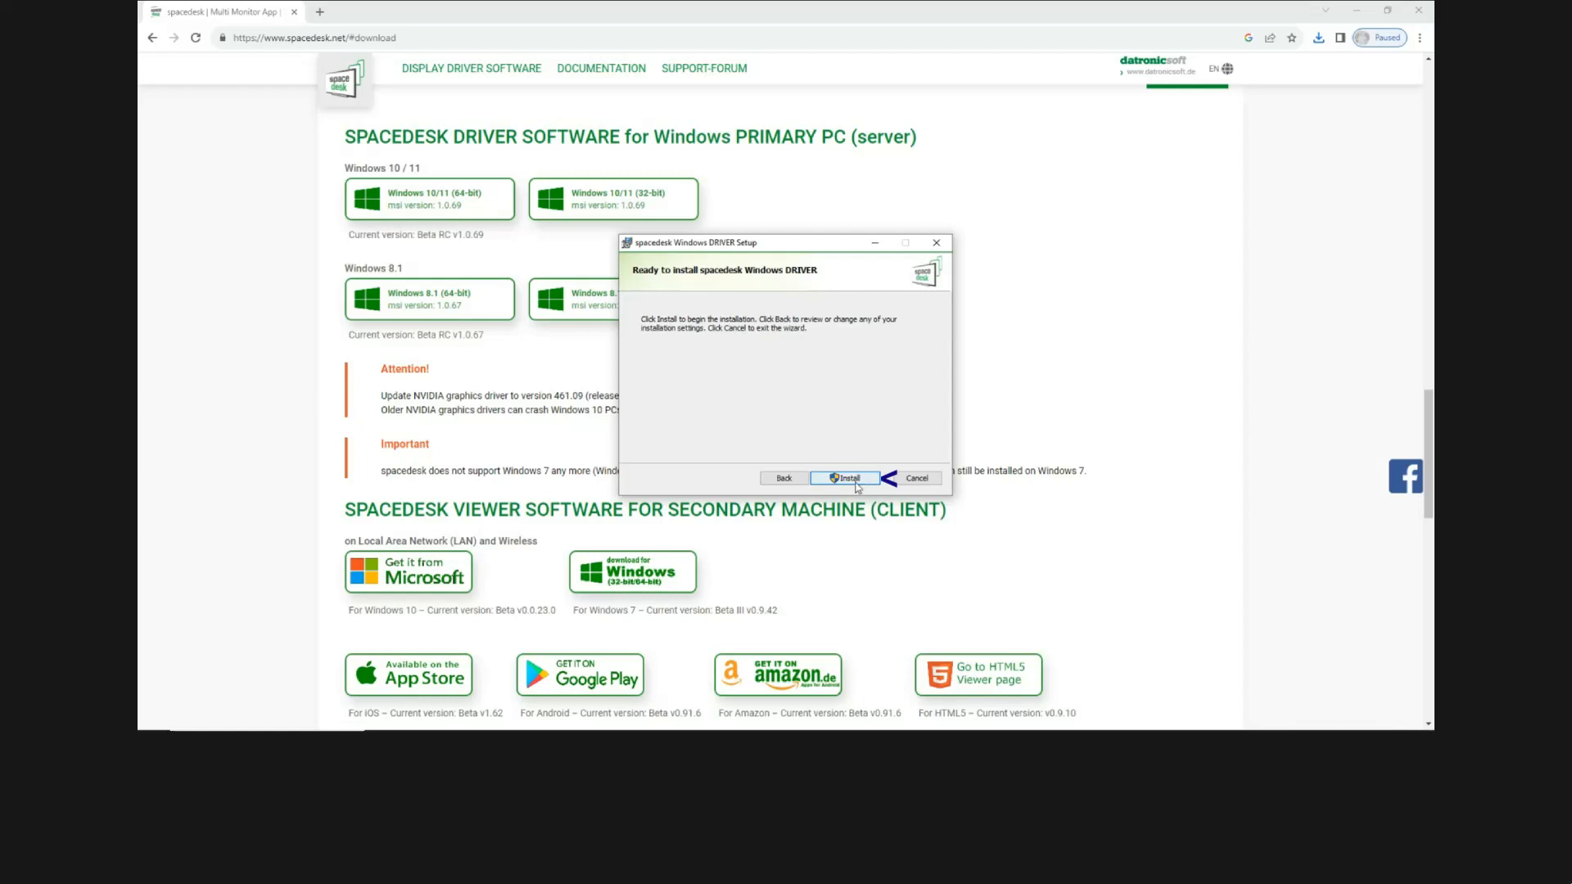
pyautogui.click(845, 477)
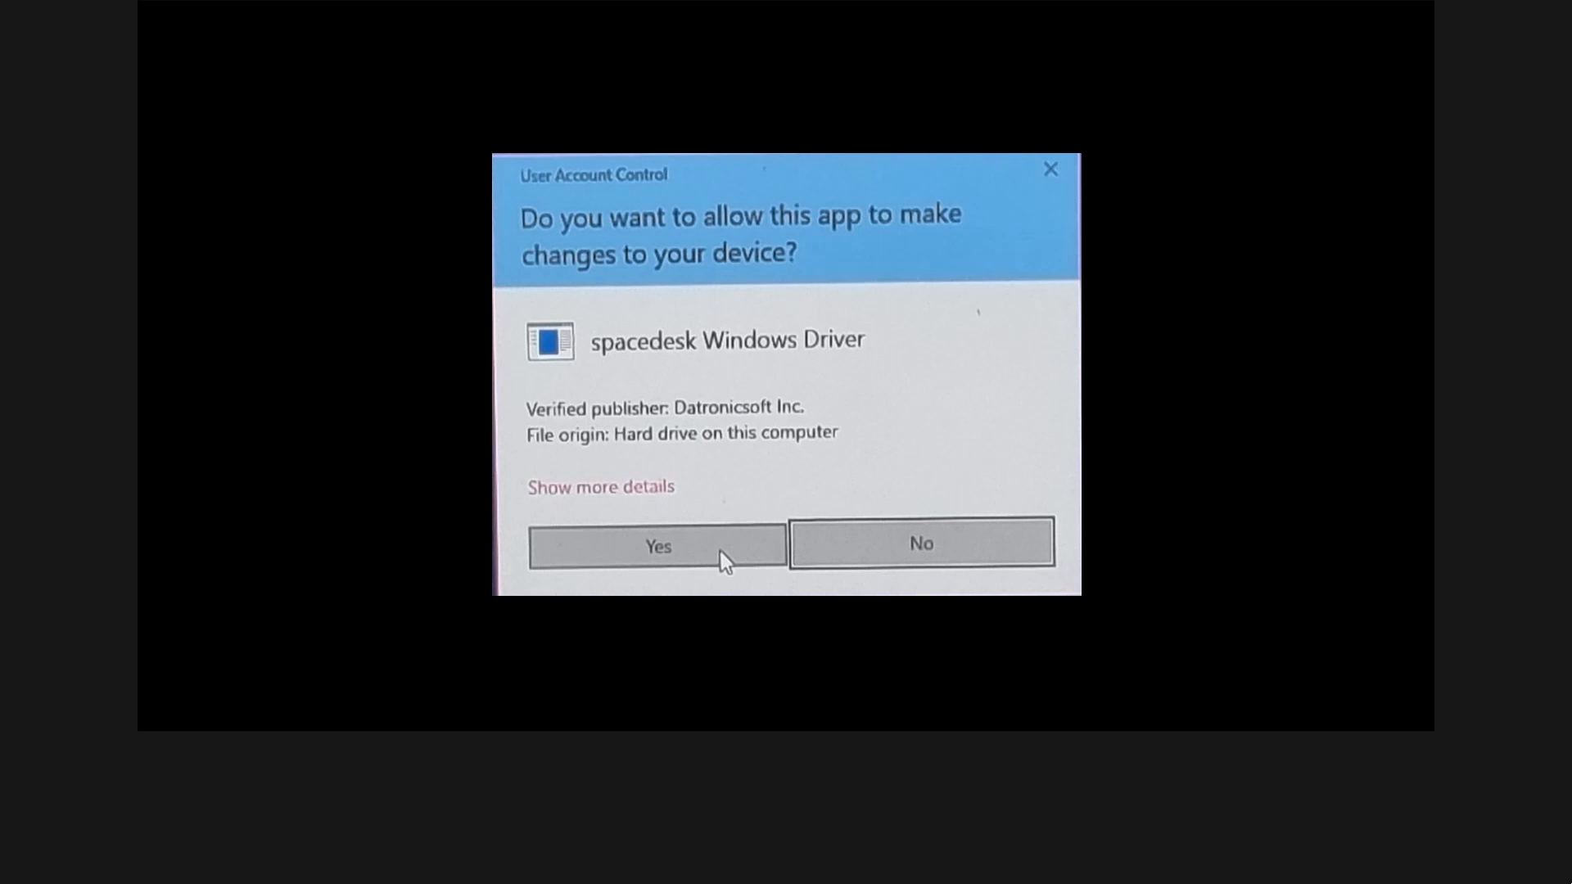
# Approve the User Account Control prompt and acknowledge the third-party firewall notice
pyautogui.click(656, 545)
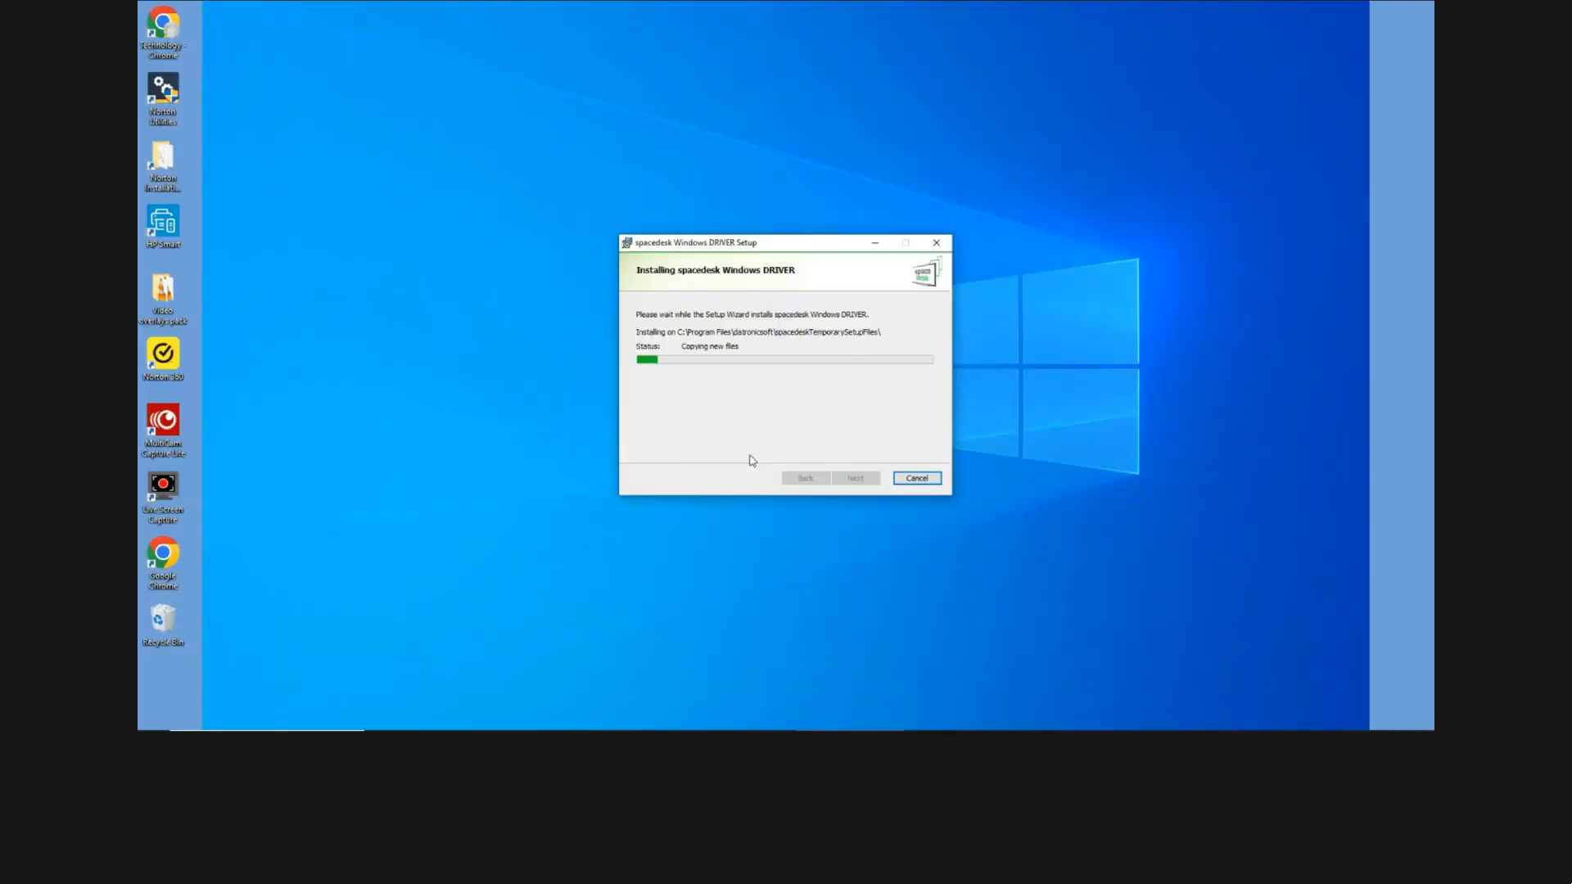
pyautogui.moveTo(1044, 468)
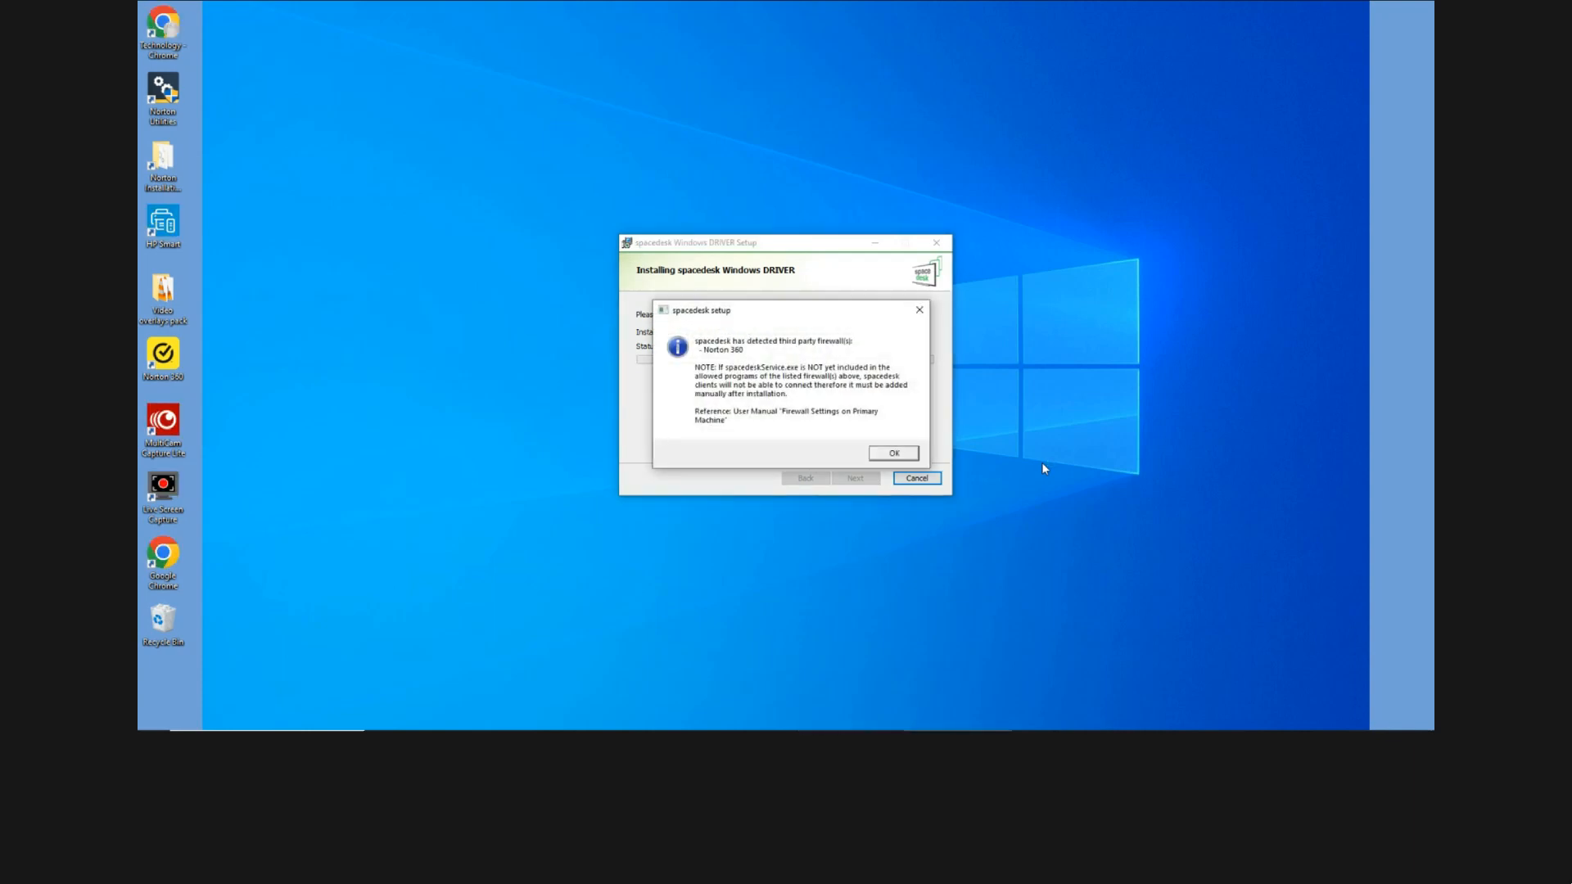
pyautogui.moveTo(930, 420)
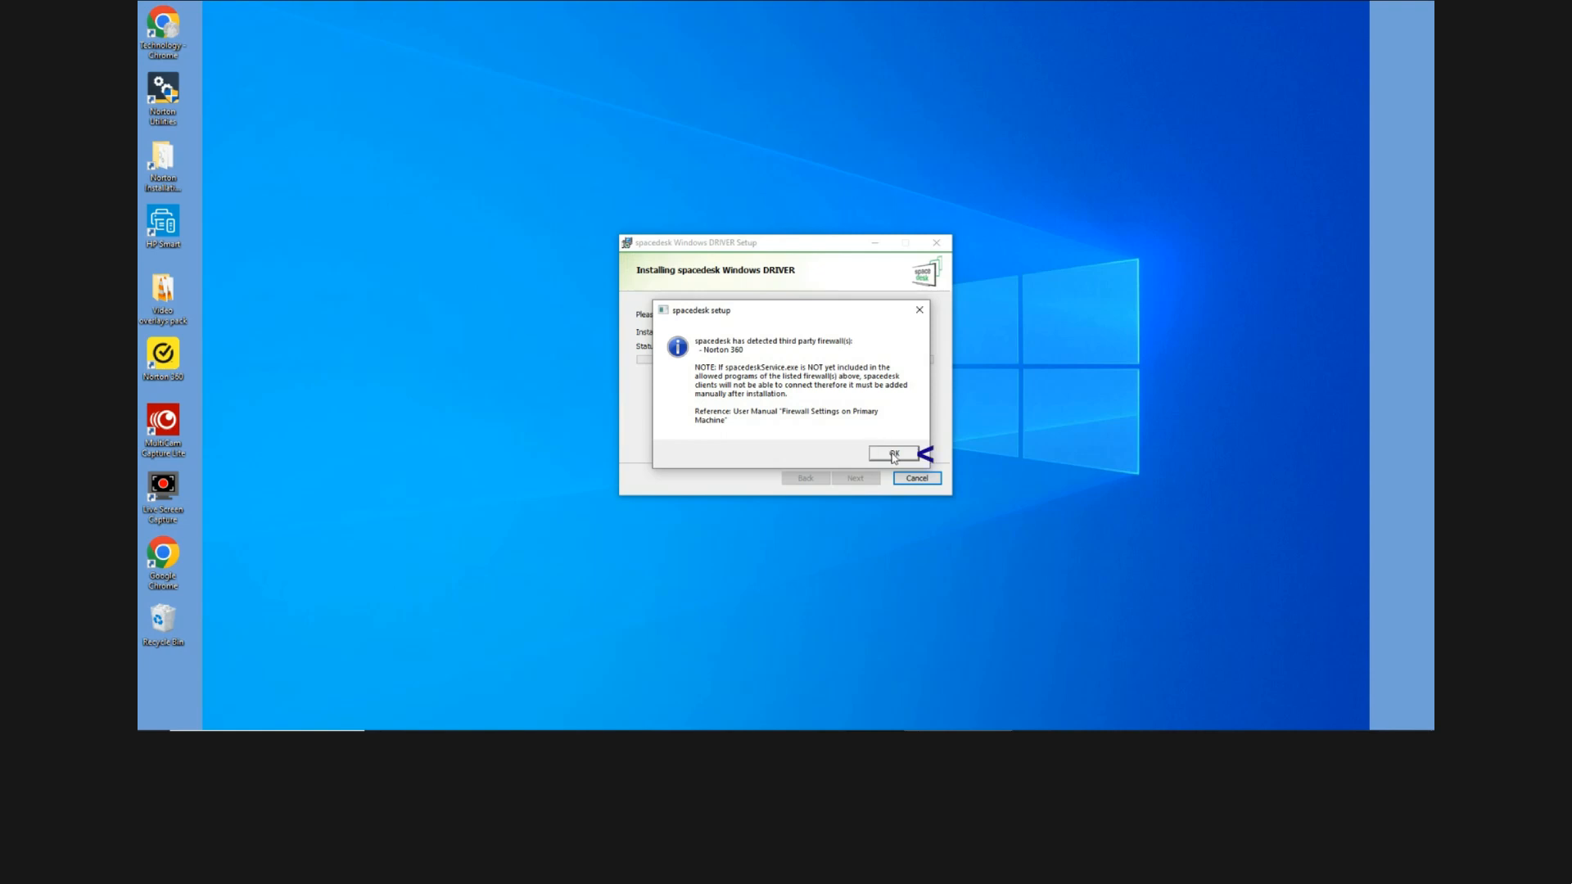
pyautogui.click(893, 453)
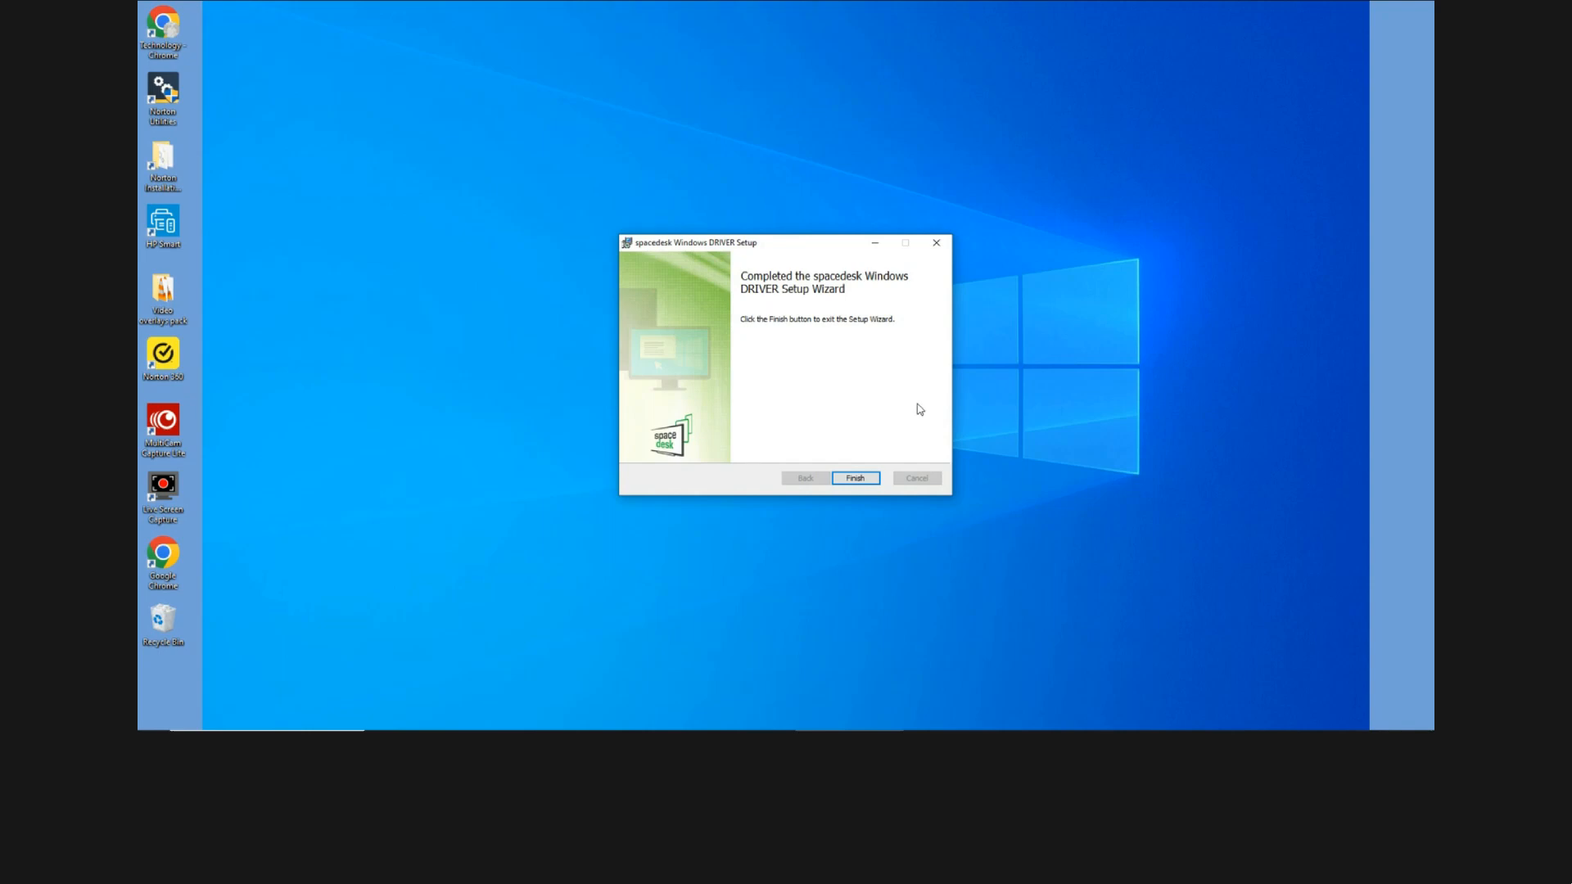